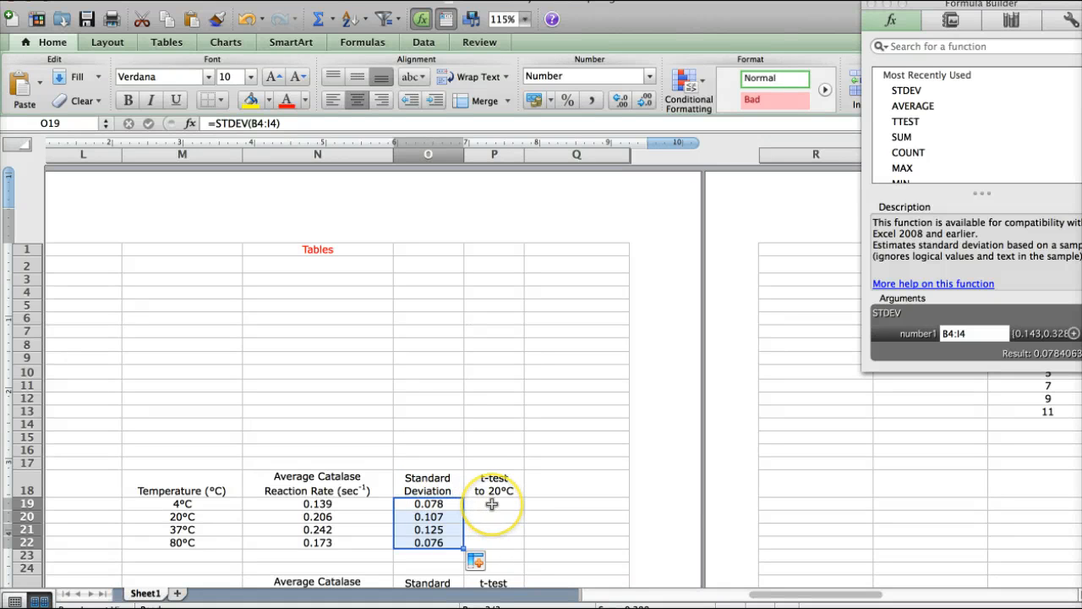
# - Insert TTEST into the empty 4°C t-test cell with the 4°C readings B4:I4 as array1
pyautogui.click(493, 504)
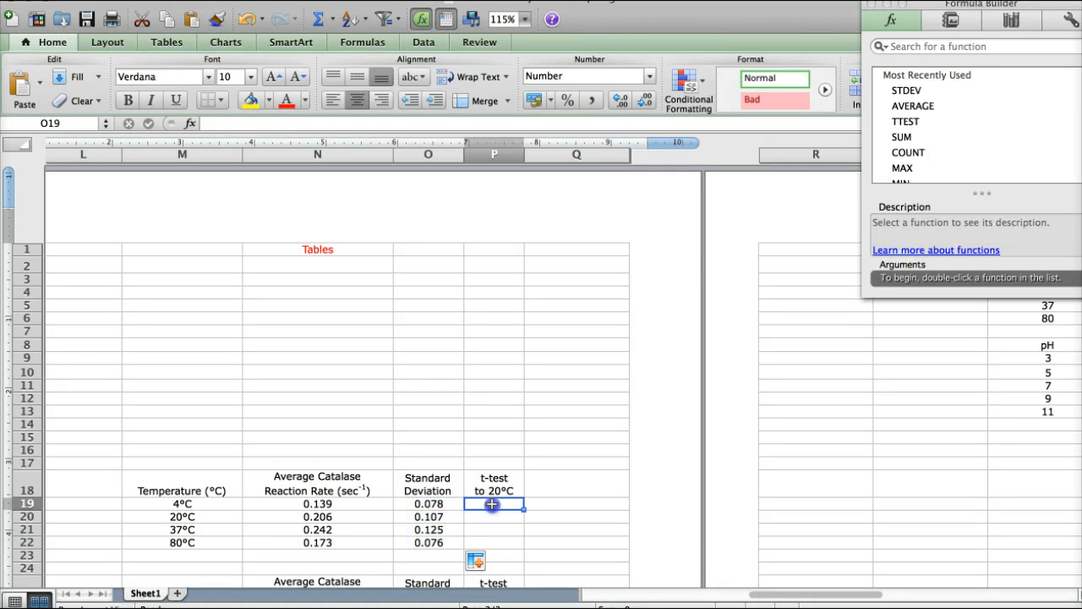
pyautogui.click(493, 504)
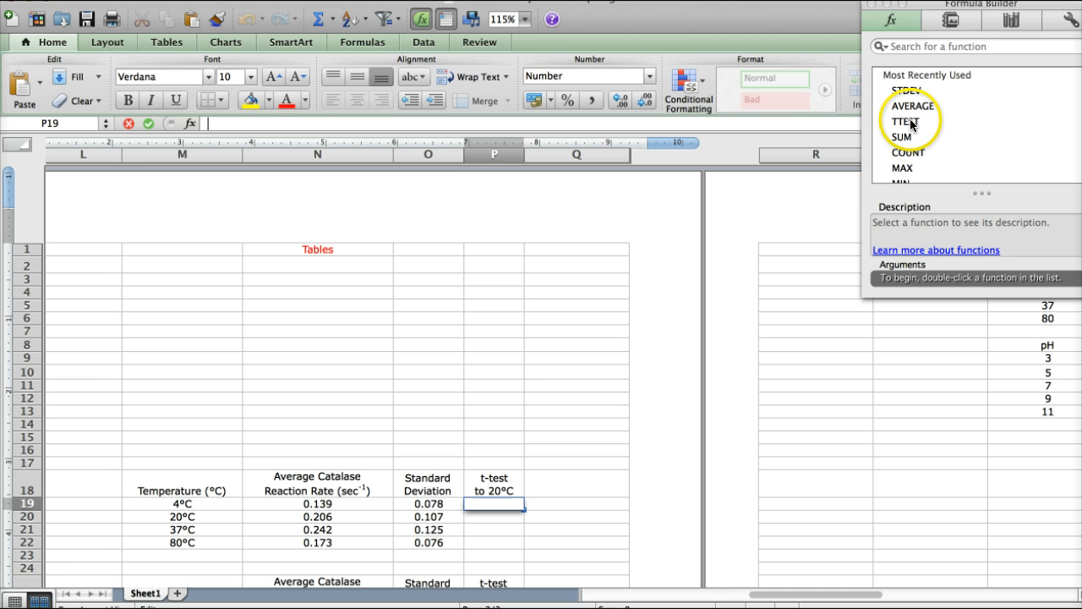
pyautogui.click(905, 122)
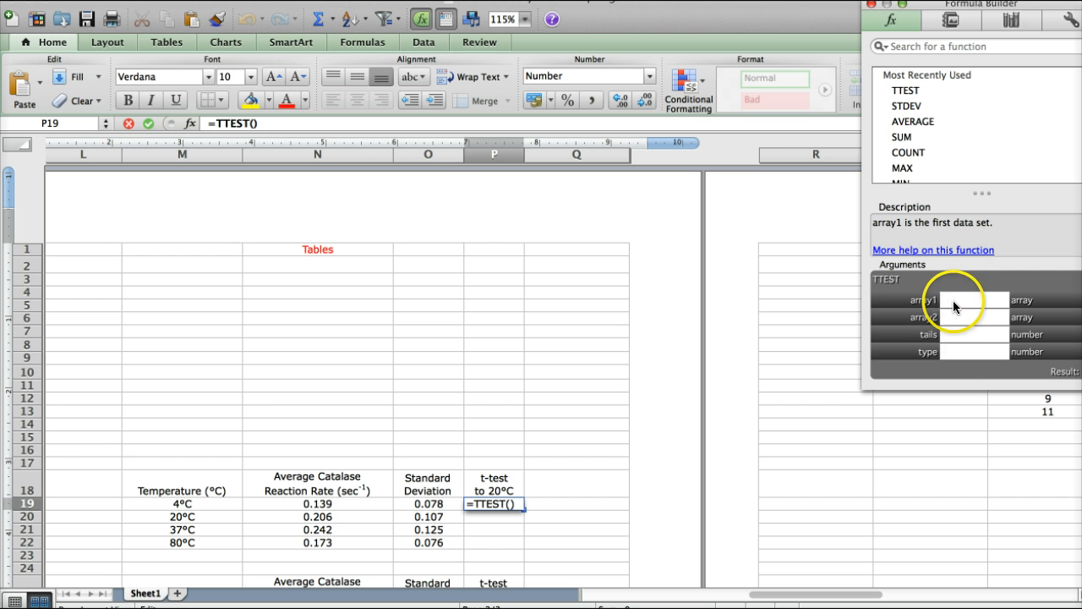
pyautogui.moveTo(843, 374)
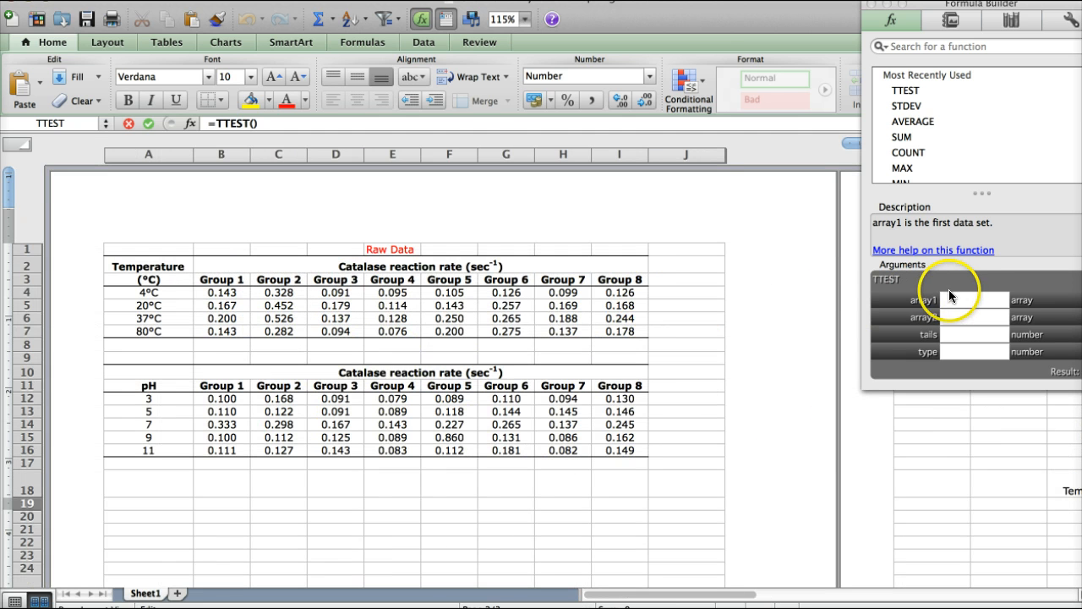
pyautogui.click(972, 300)
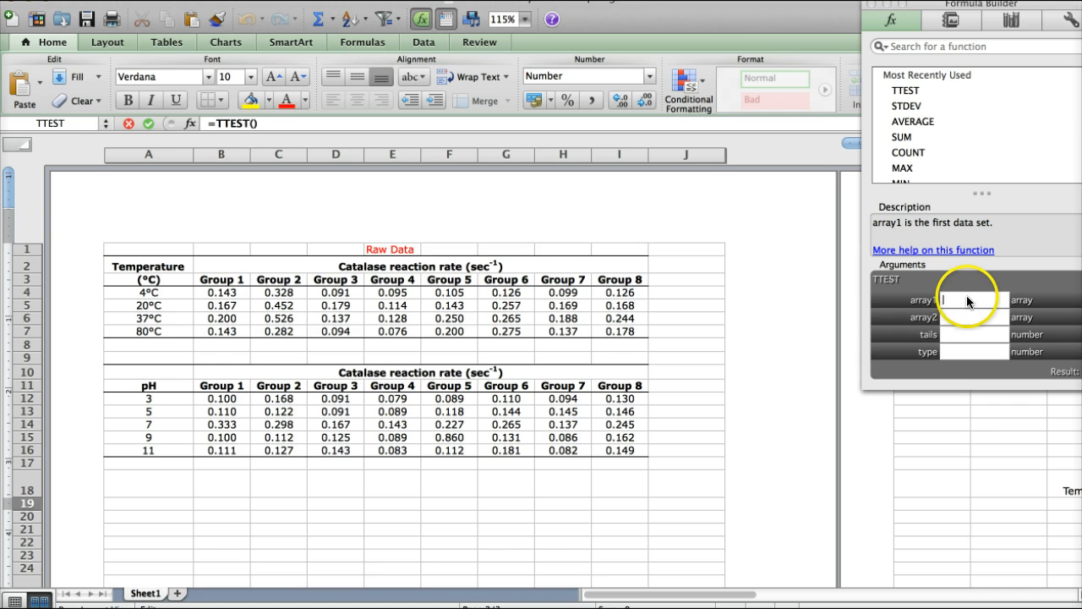
pyautogui.moveTo(860, 288)
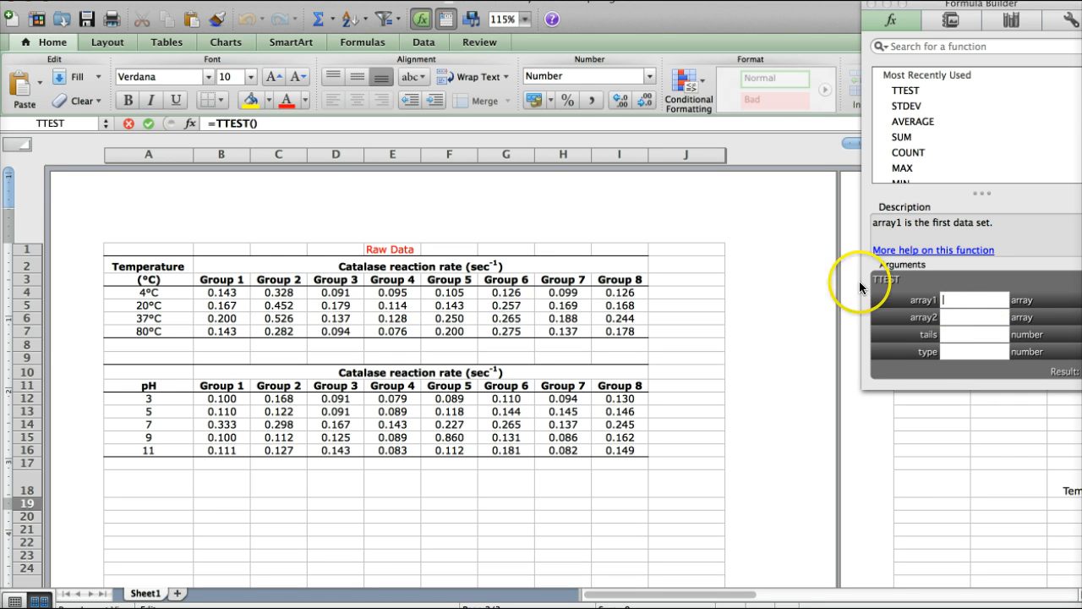
pyautogui.click(222, 292)
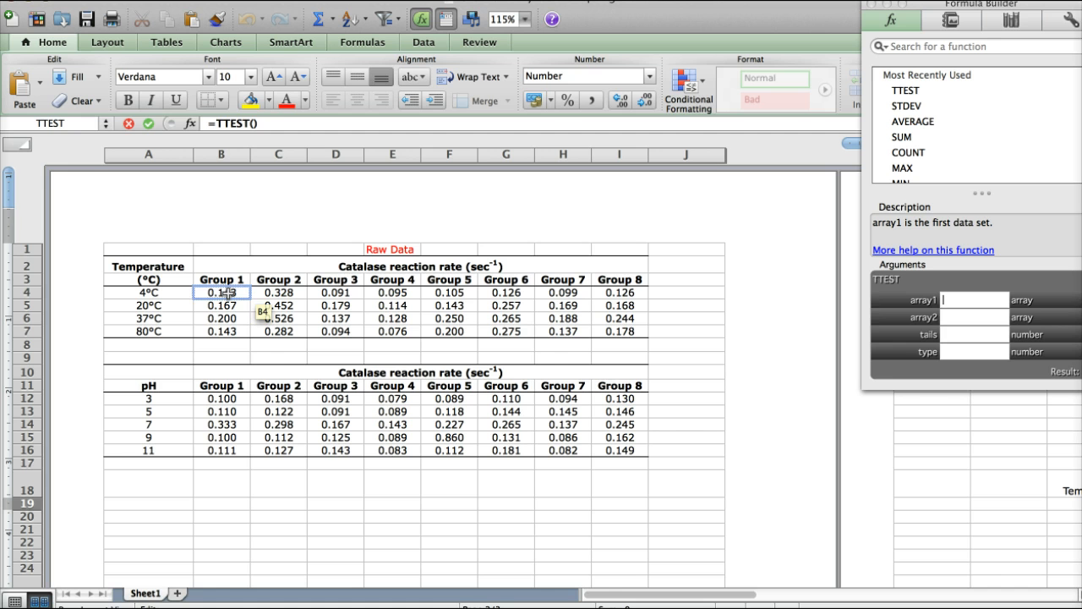
pyautogui.moveTo(221, 291); pyautogui.dragTo(562, 305)
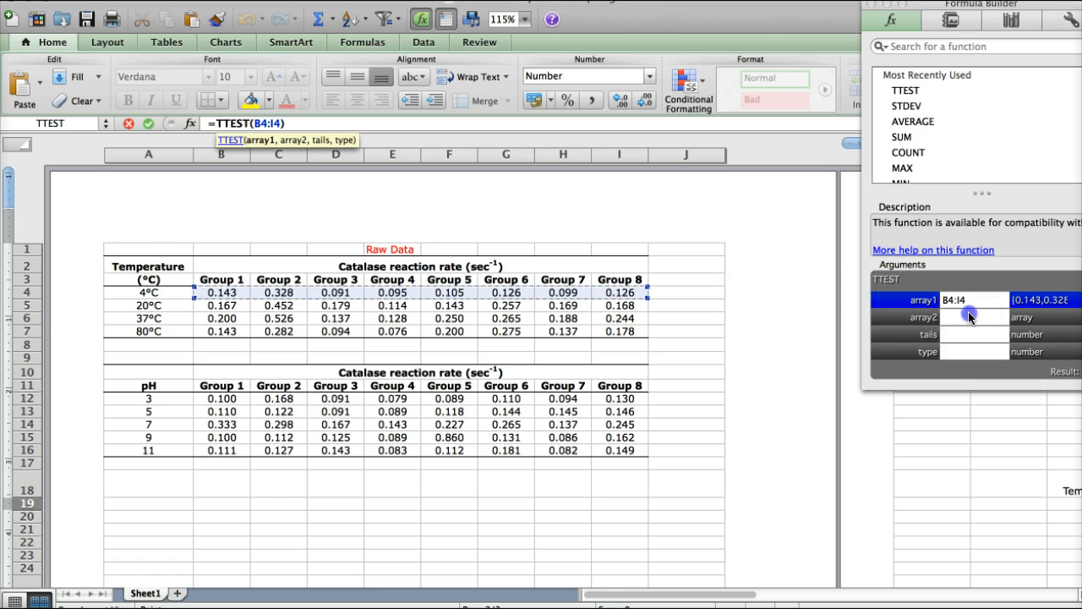
# - Set array2 to the 20°C readings B5:I5, tails 2 and type 1 (paired)
pyautogui.click(972, 317)
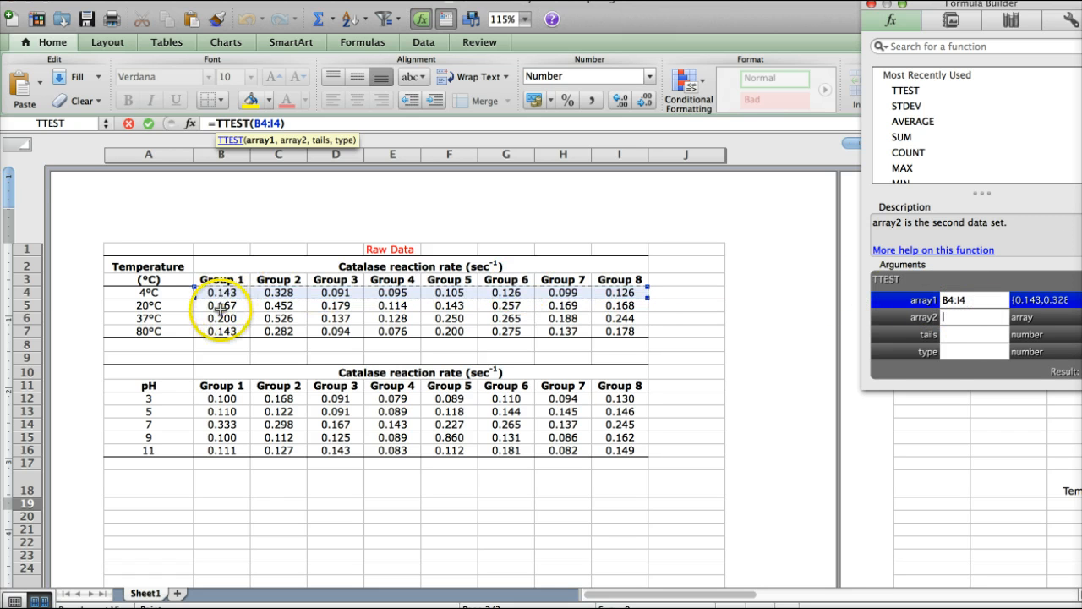
pyautogui.click(221, 306)
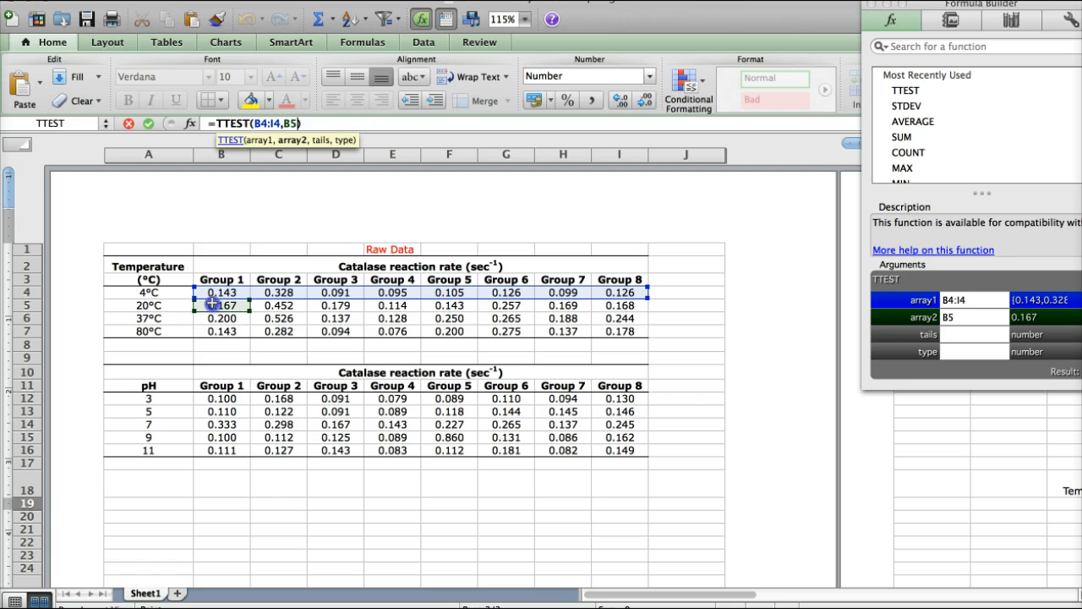
pyautogui.moveTo(220, 305); pyautogui.dragTo(562, 305)
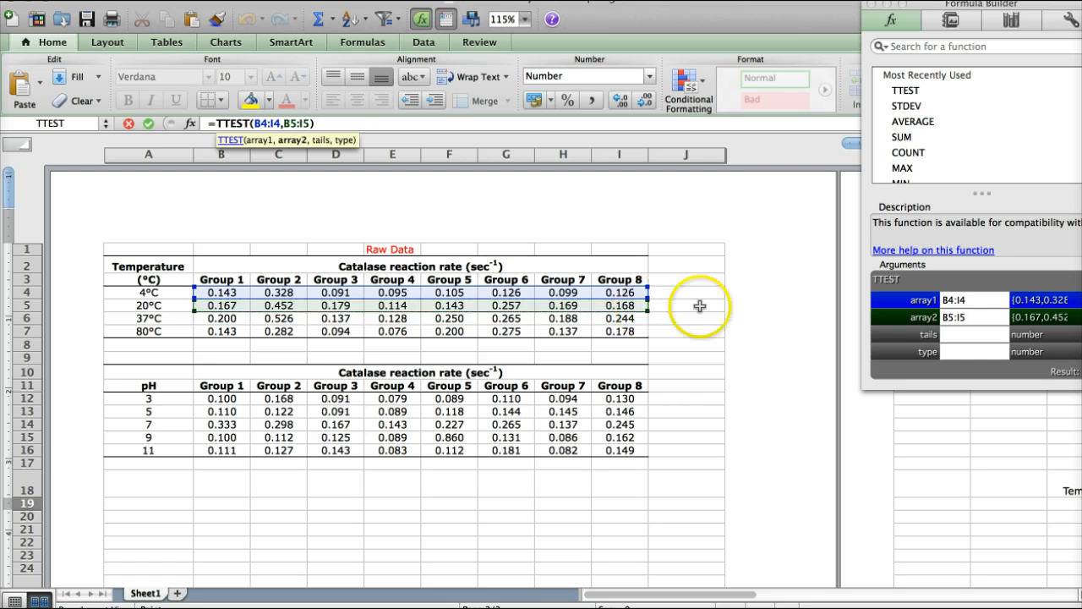
pyautogui.click(972, 357)
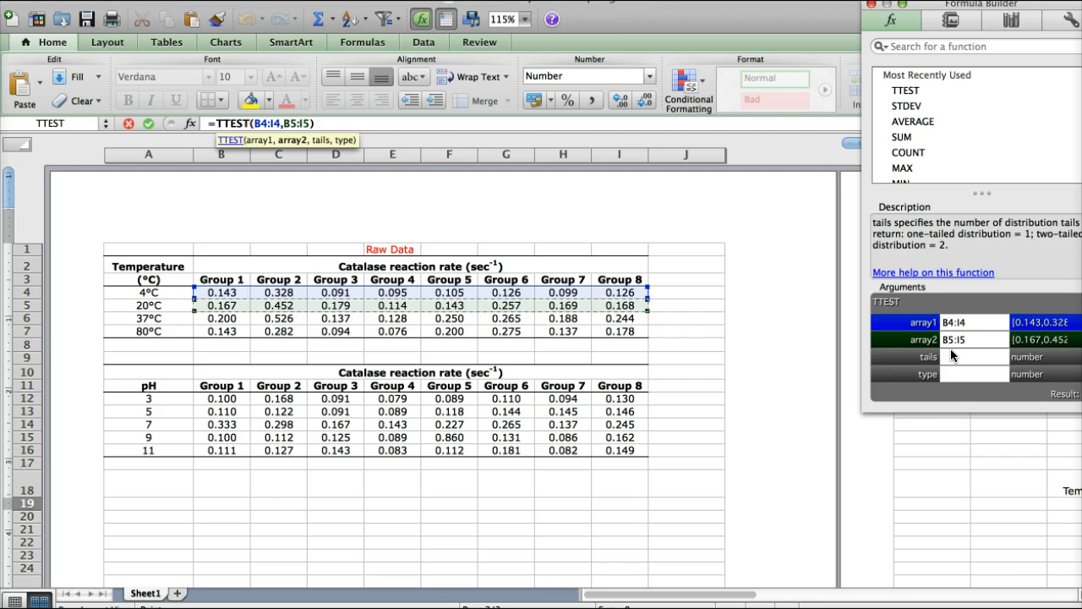
pyautogui.write('2')
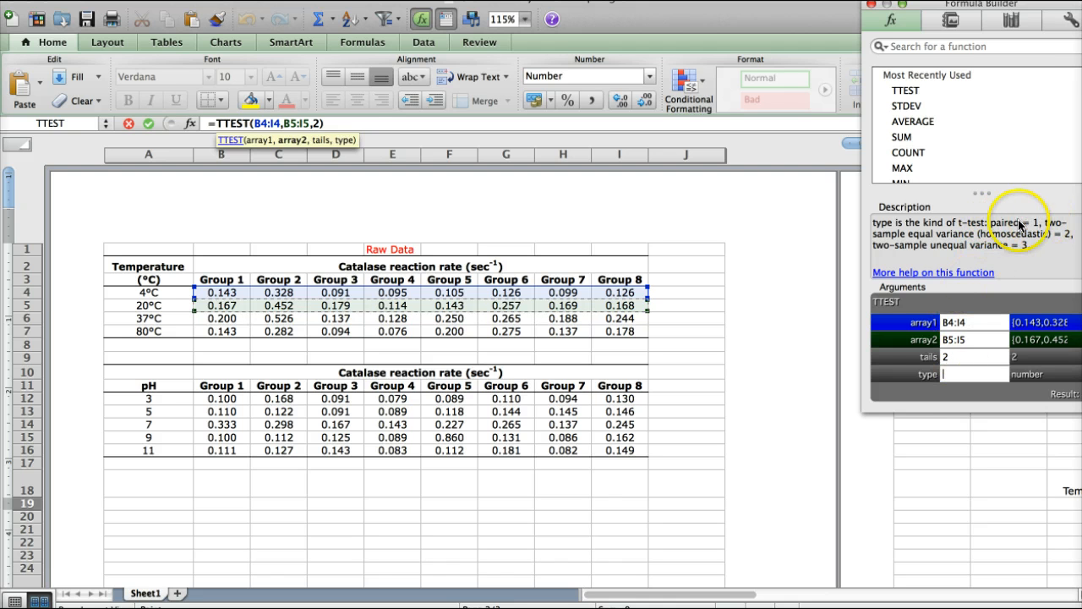
pyautogui.write('1')
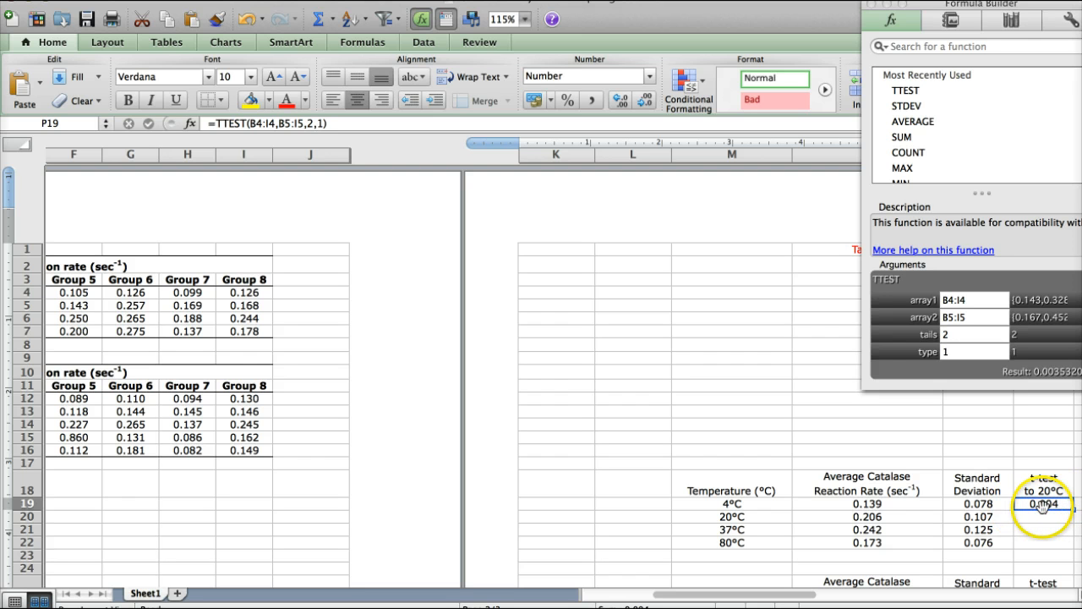
pyautogui.click(1048, 503)
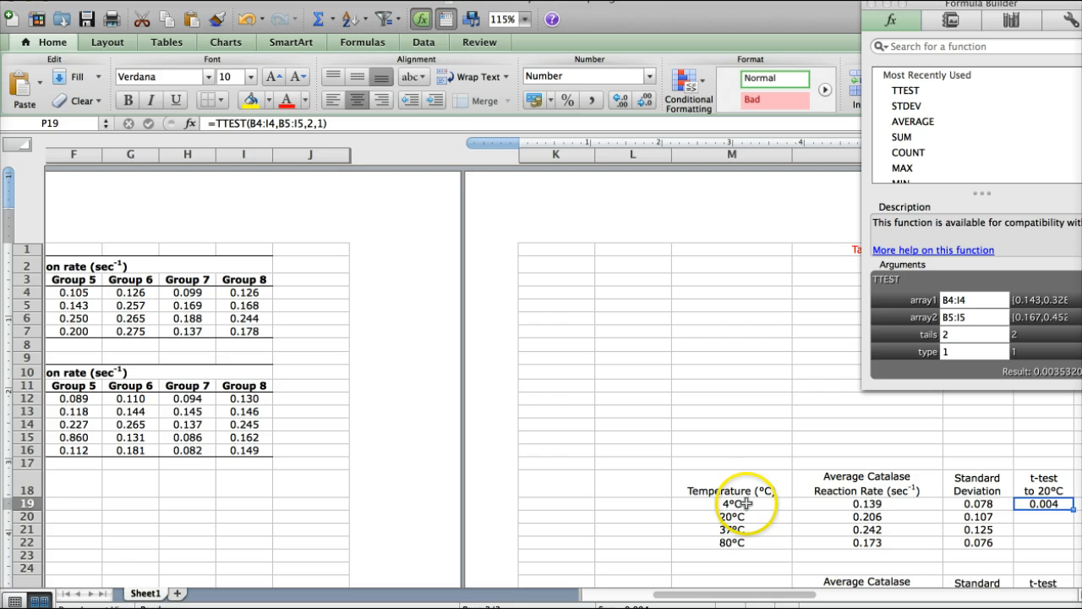
pyautogui.moveTo(1044, 503)
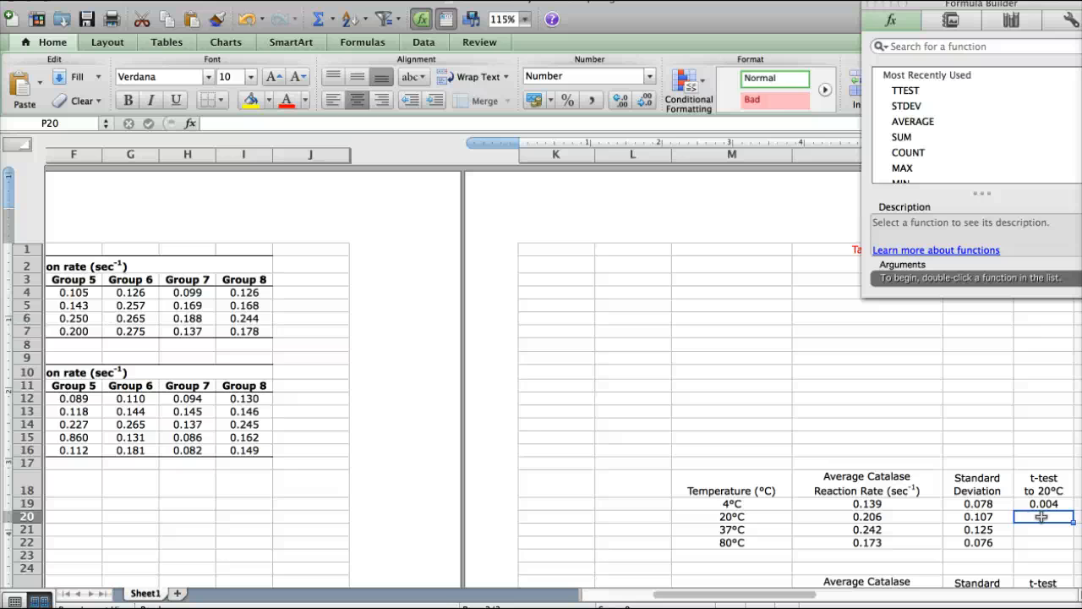
# - Enter N/A in the 20°C t-test cell P20 and move to the 37°C row
pyautogui.write('N')
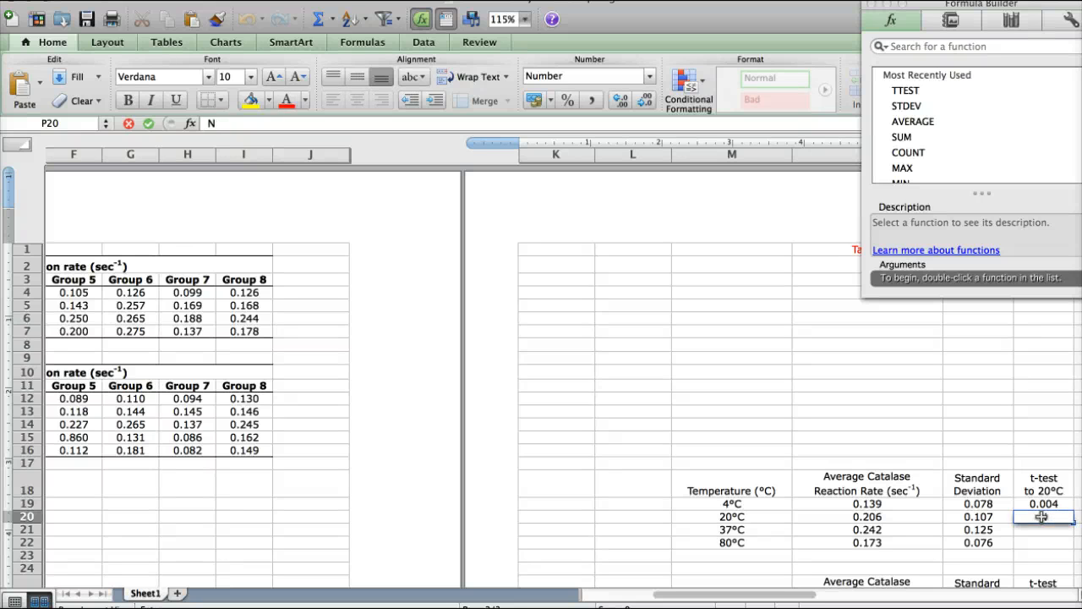
pyautogui.write('N')
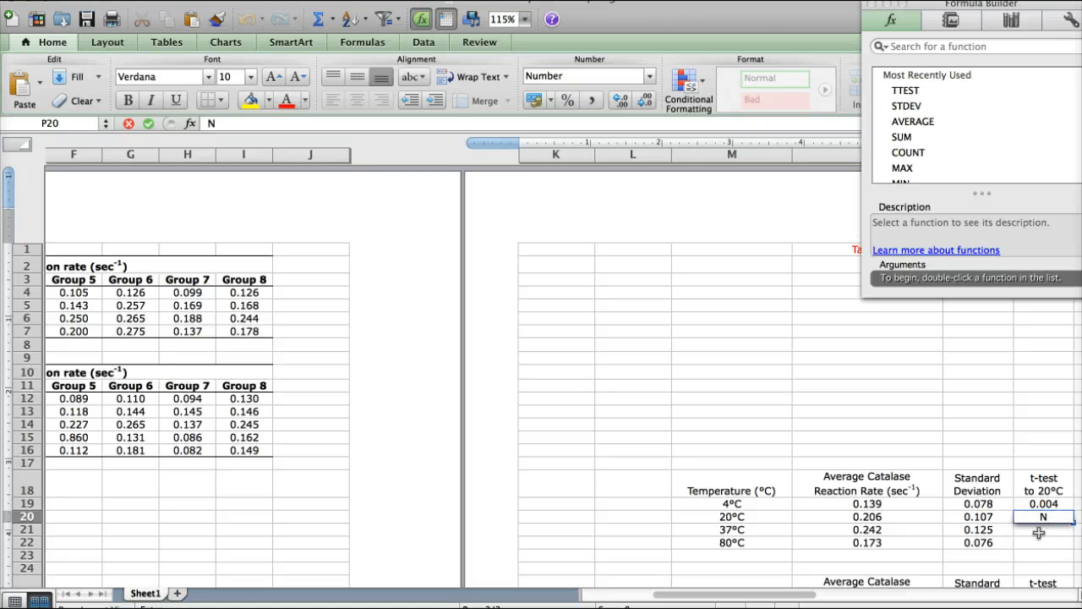
pyautogui.click(1043, 529)
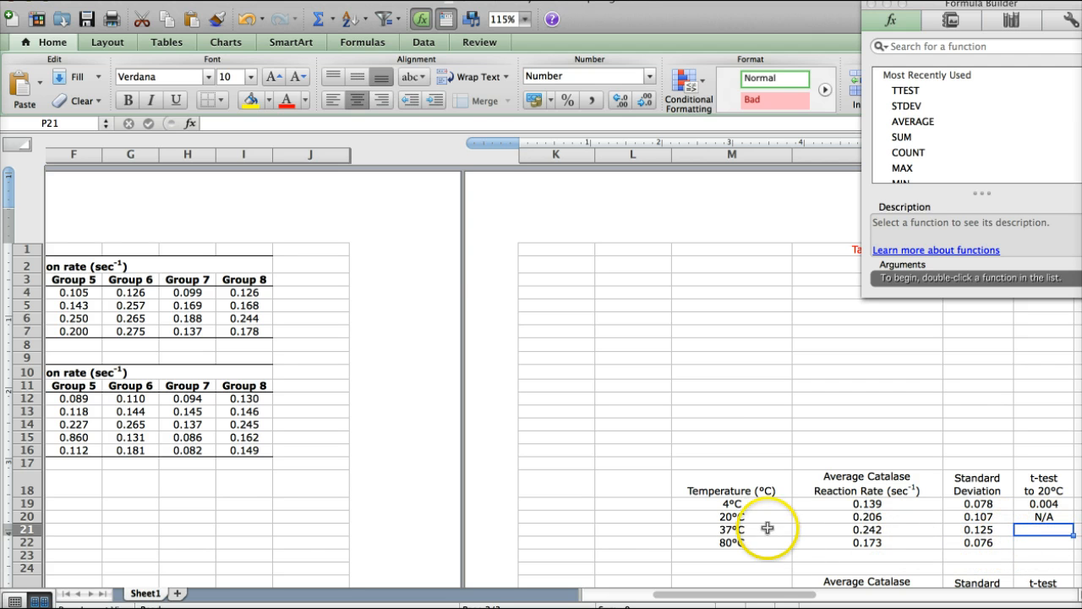
pyautogui.moveTo(1042, 487)
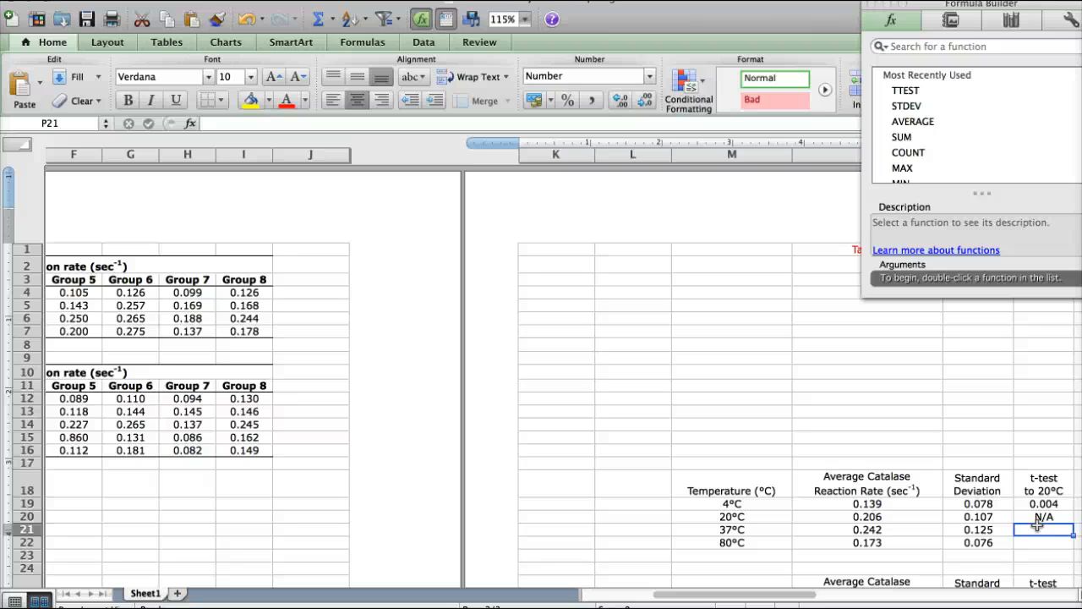
# - Insert the TTEST function into the 37°C t-test cell P21
pyautogui.hscroll(3)
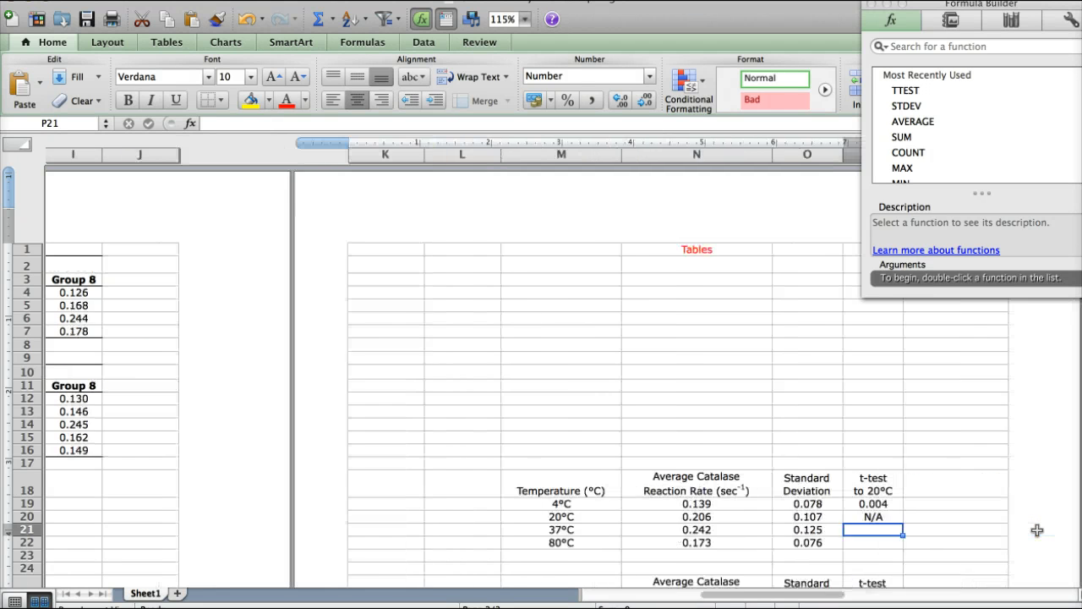
pyautogui.hscroll(3)
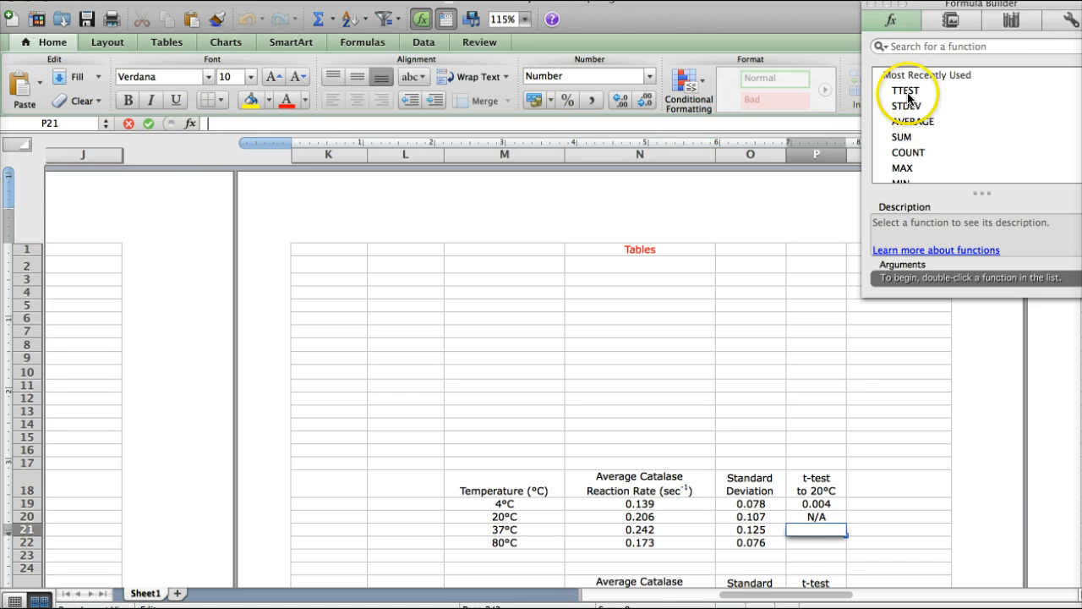
pyautogui.doubleClick(905, 90)
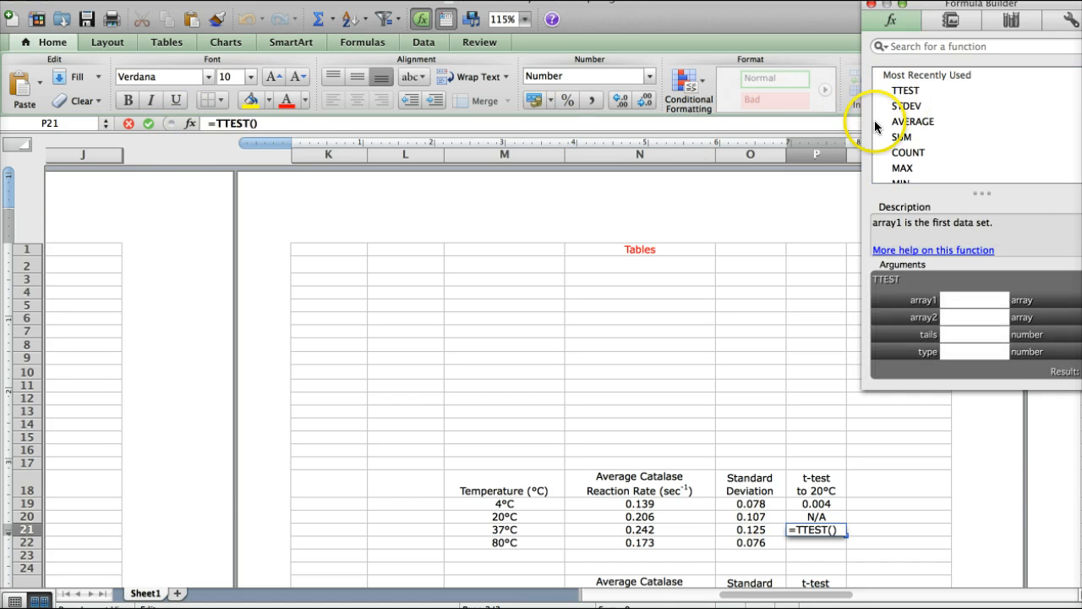
pyautogui.click(638, 447)
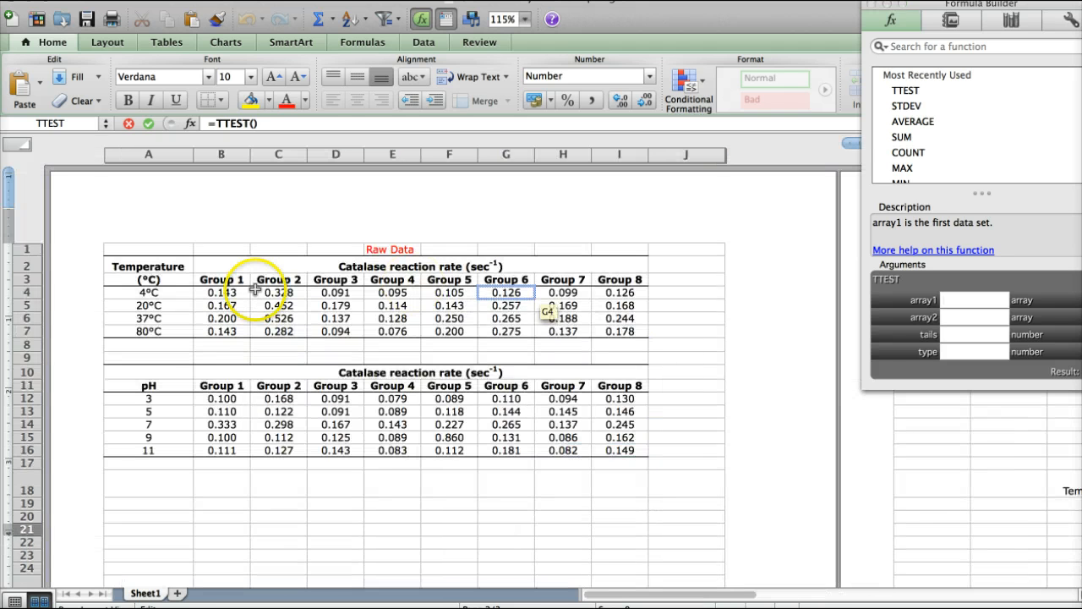
pyautogui.click(220, 305)
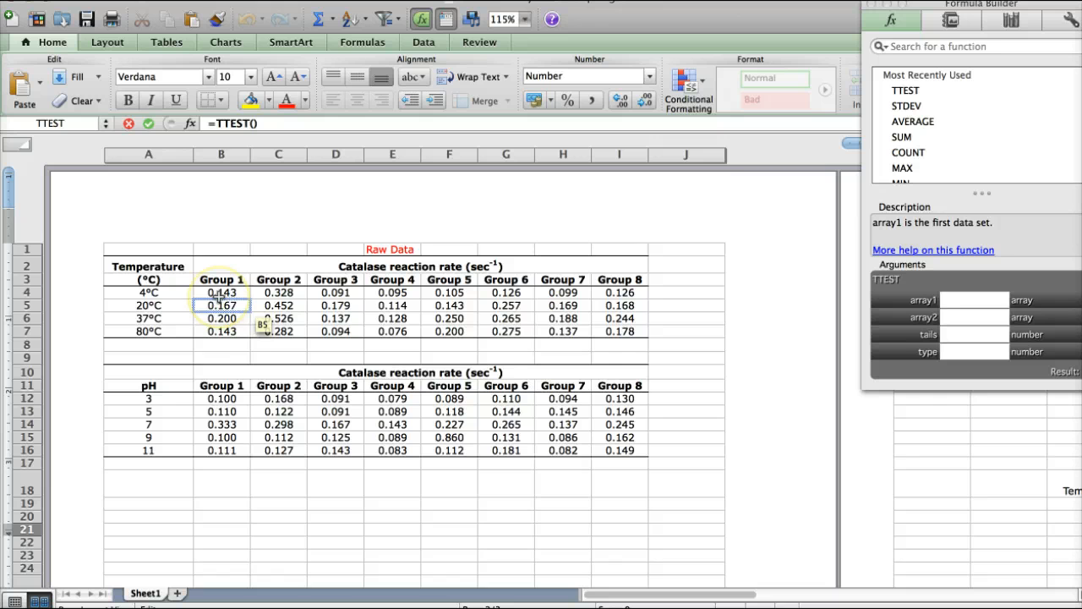
# - Use the 37°C readings B6:I6 as array1 and 20°C readings B5:I5 as array2
pyautogui.click(972, 300)
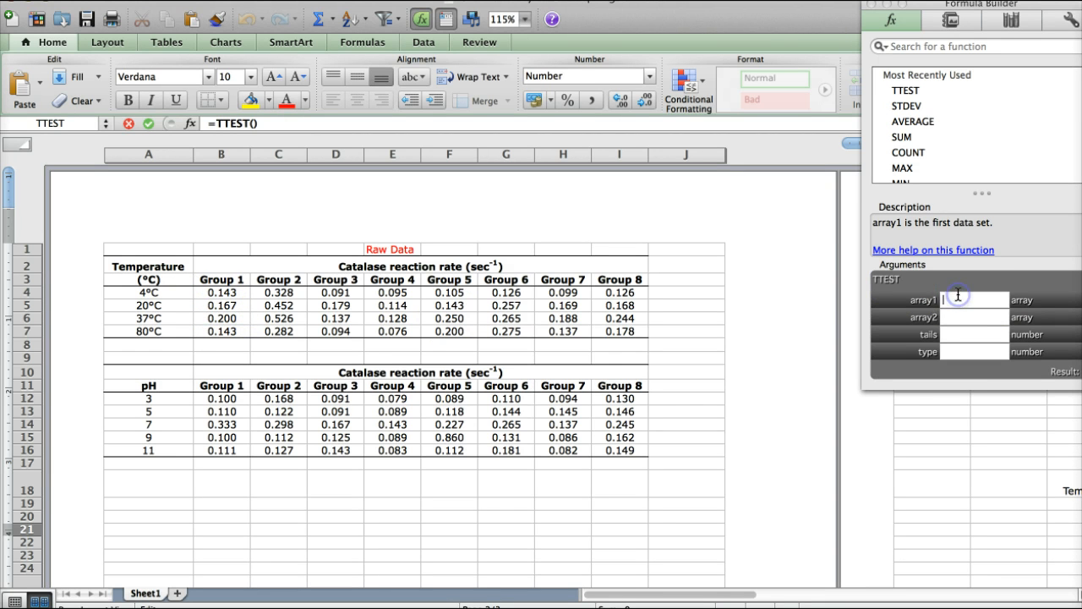
pyautogui.click(221, 318)
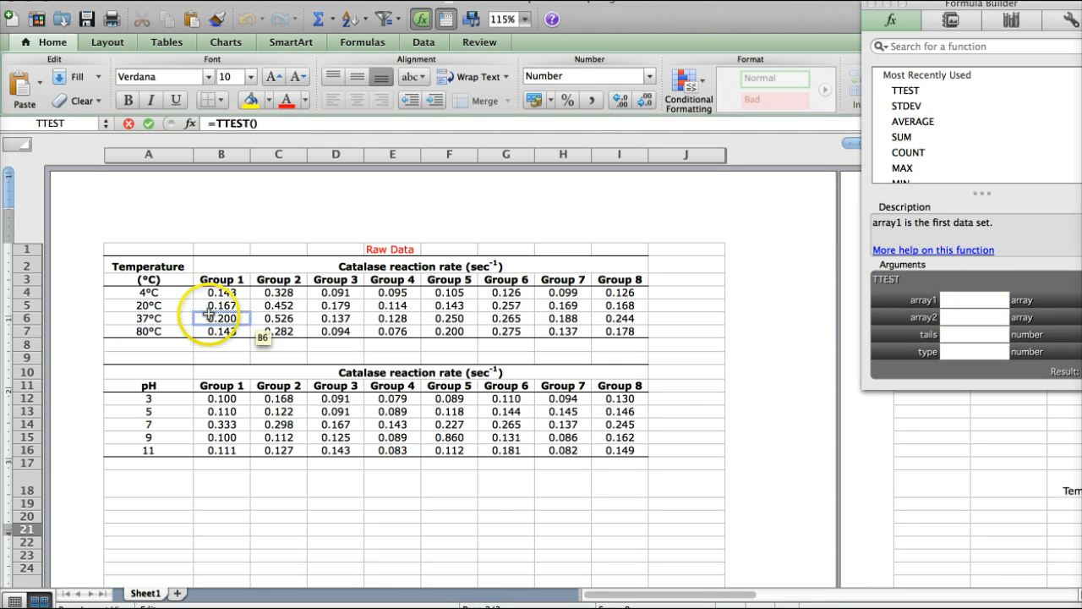
pyautogui.moveTo(221, 318); pyautogui.dragTo(619, 318)
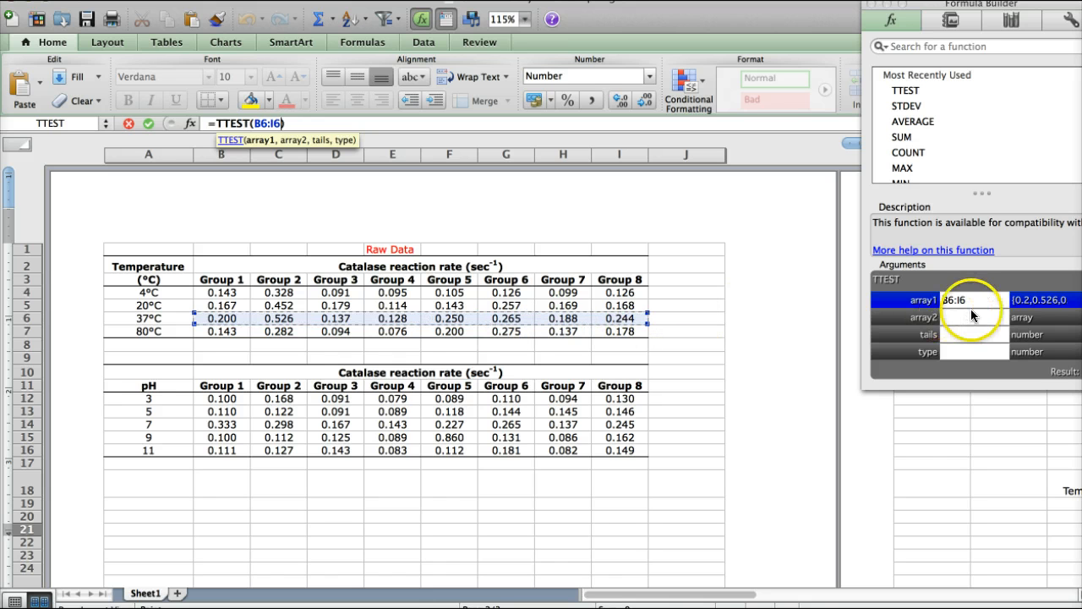
pyautogui.click(972, 317)
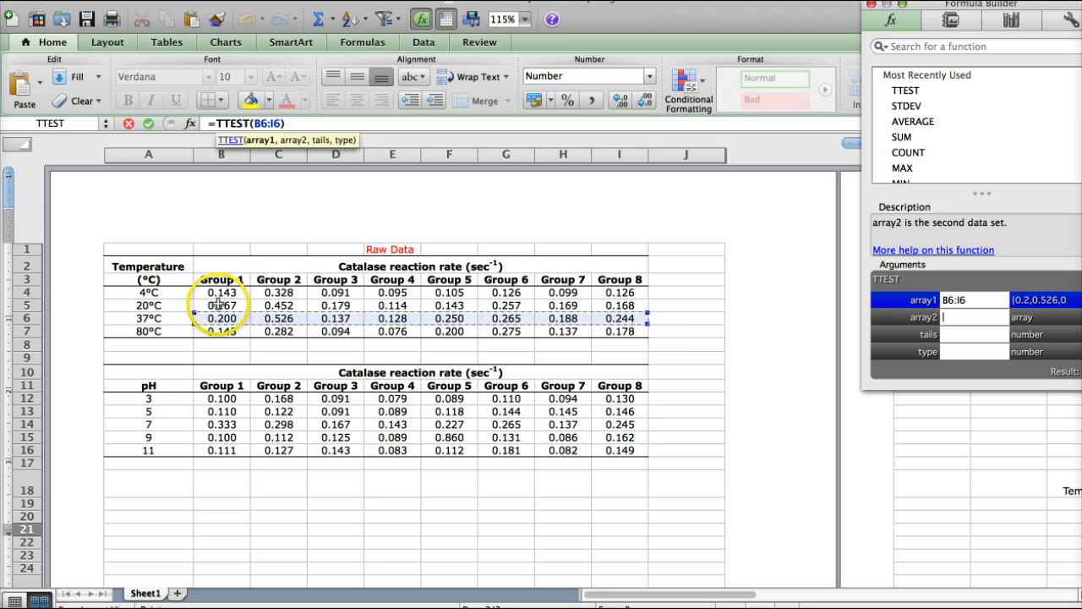
pyautogui.moveTo(220, 305); pyautogui.dragTo(619, 305)
pyautogui.write('2')
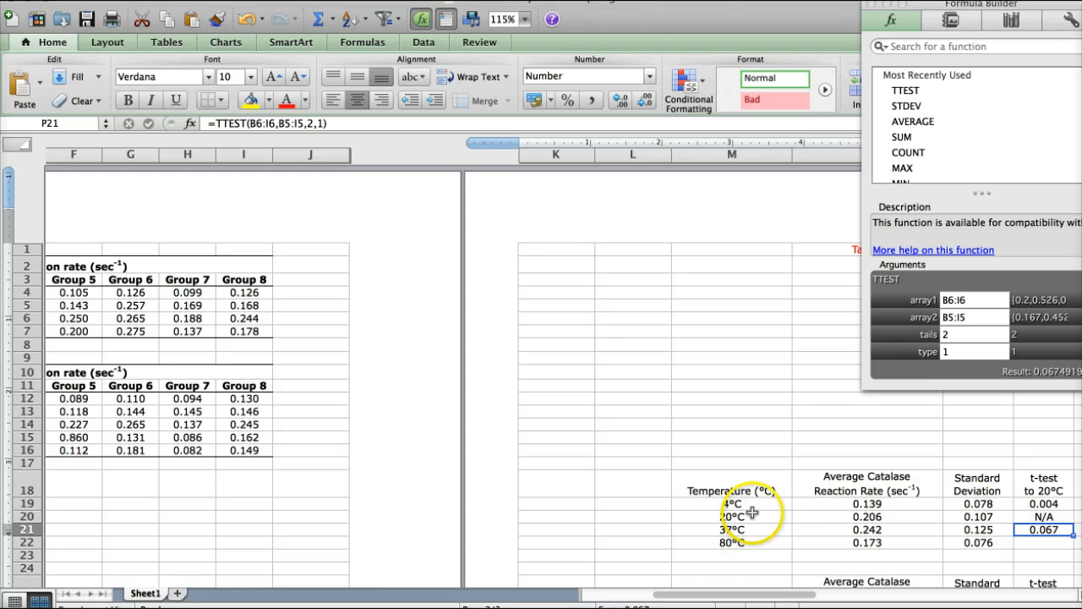
pyautogui.moveTo(771, 529)
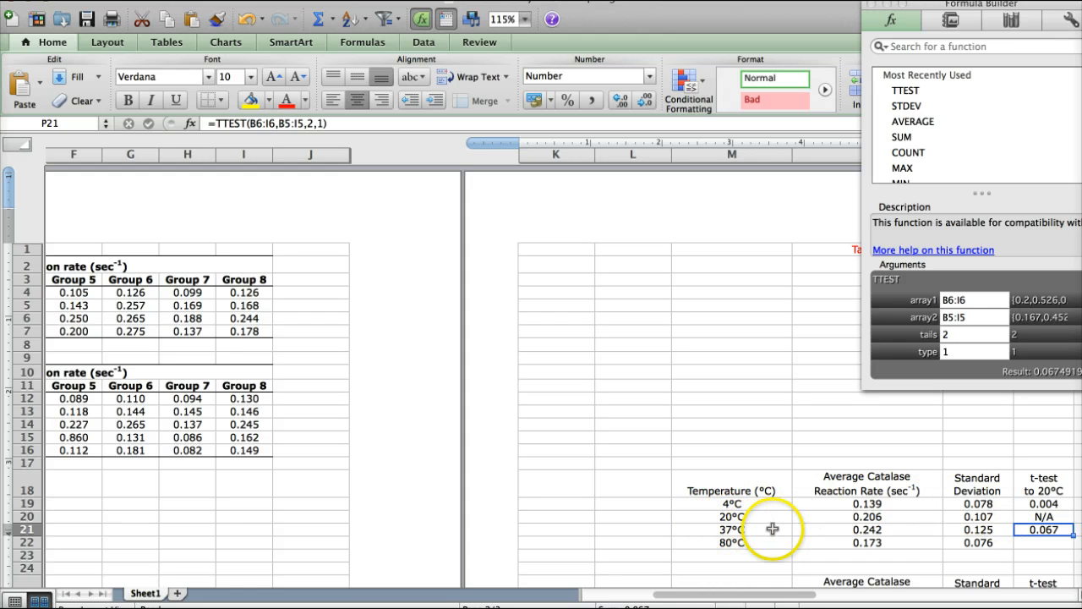
pyautogui.moveTo(854, 528)
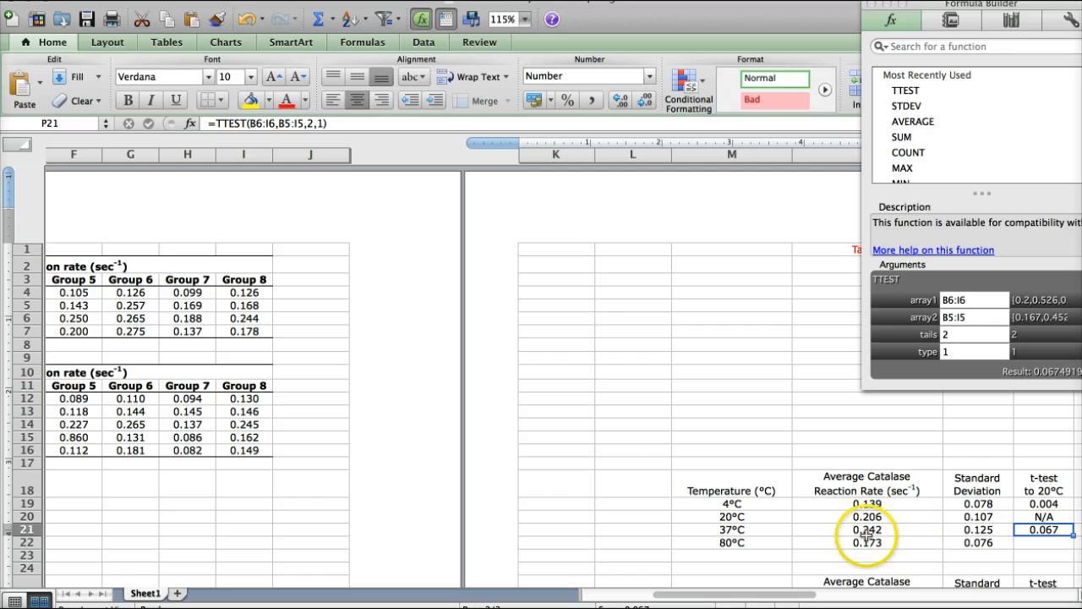
pyautogui.moveTo(947, 534)
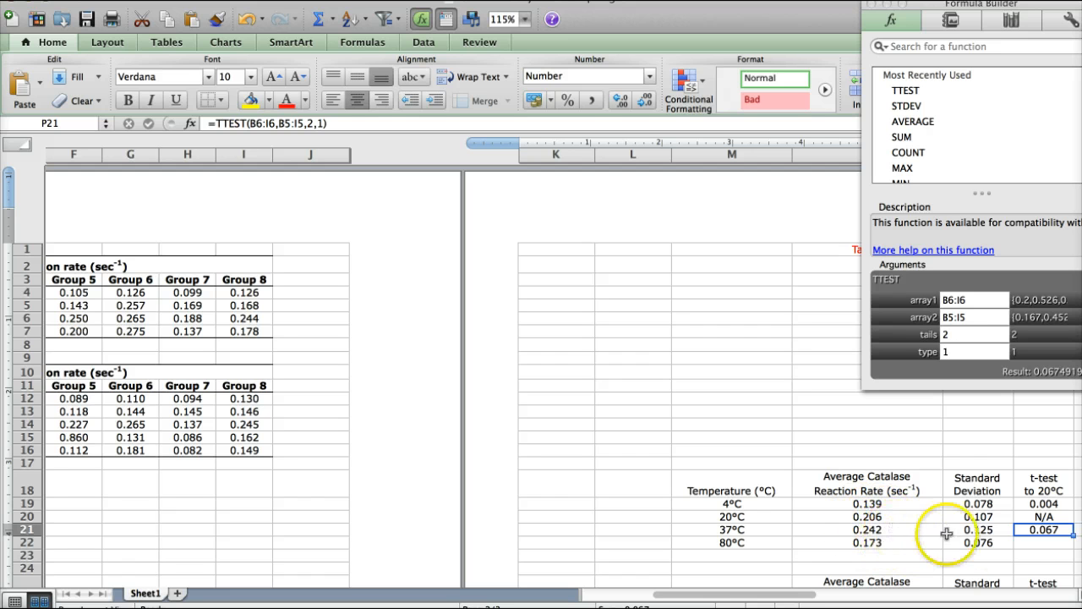
# - Start the 80°C TTEST in P22 with the 80°C rates B7:I7 as array1
pyautogui.click(1043, 542)
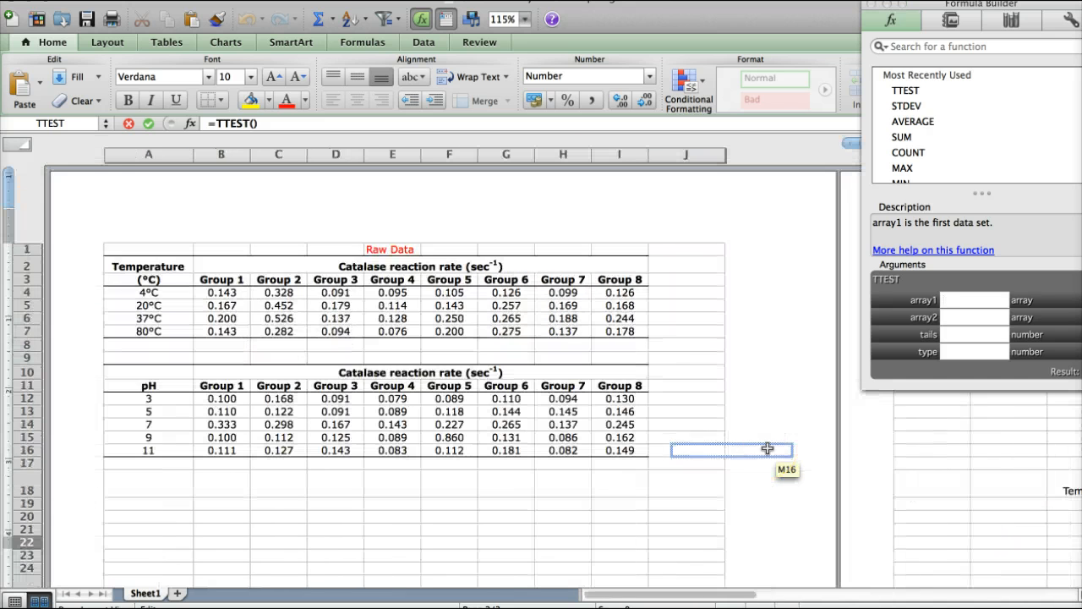
pyautogui.click(221, 331)
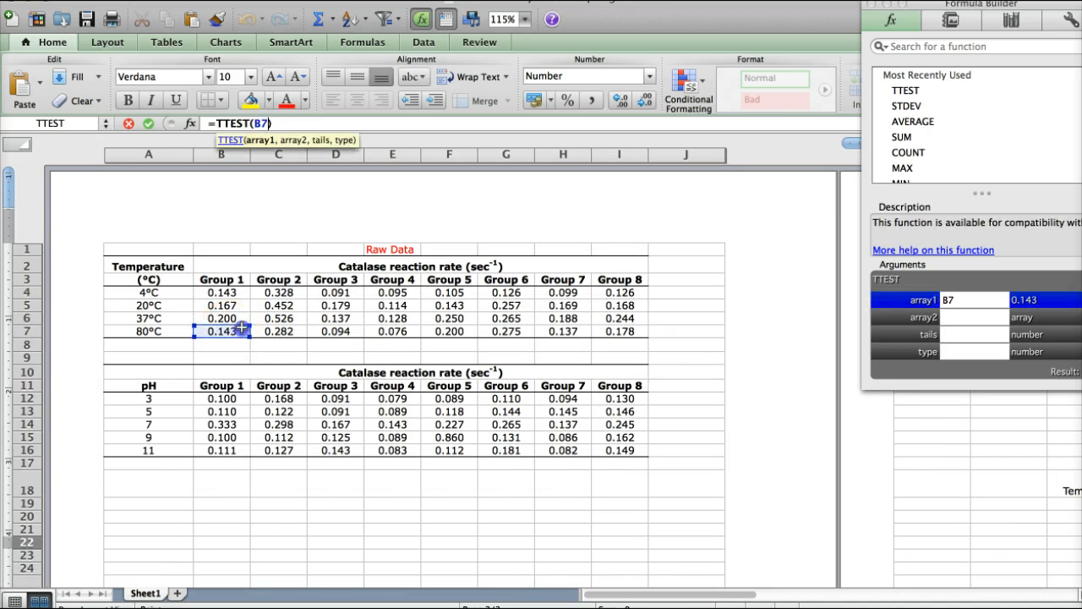
pyautogui.moveTo(221, 330); pyautogui.dragTo(619, 330)
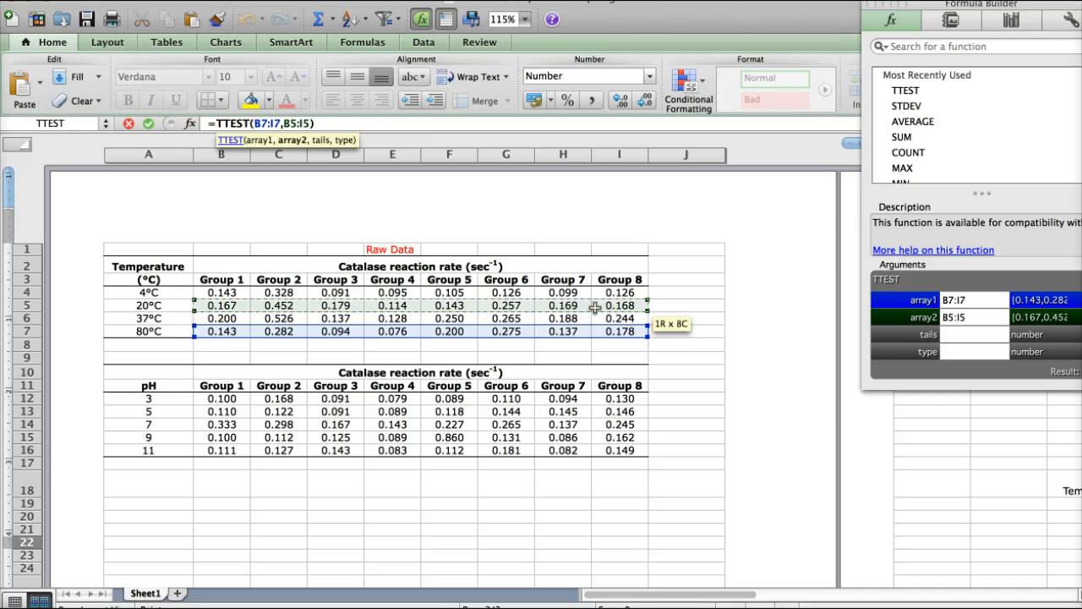
pyautogui.click(955, 322)
pyautogui.write(',2,1')
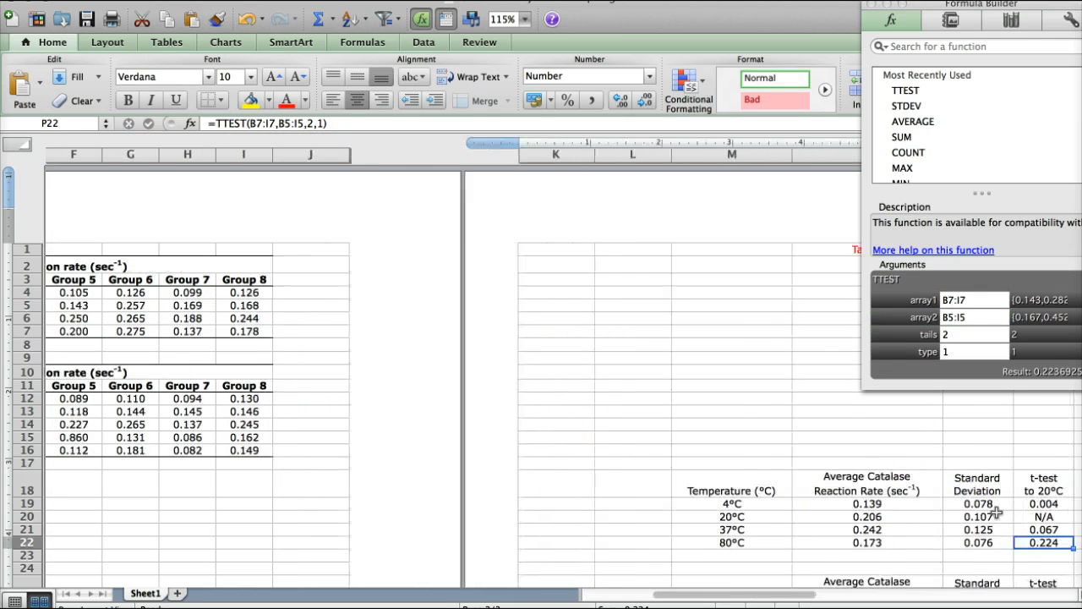
# - Scroll the sheet back toward the summary results tables
pyautogui.hscroll(3)
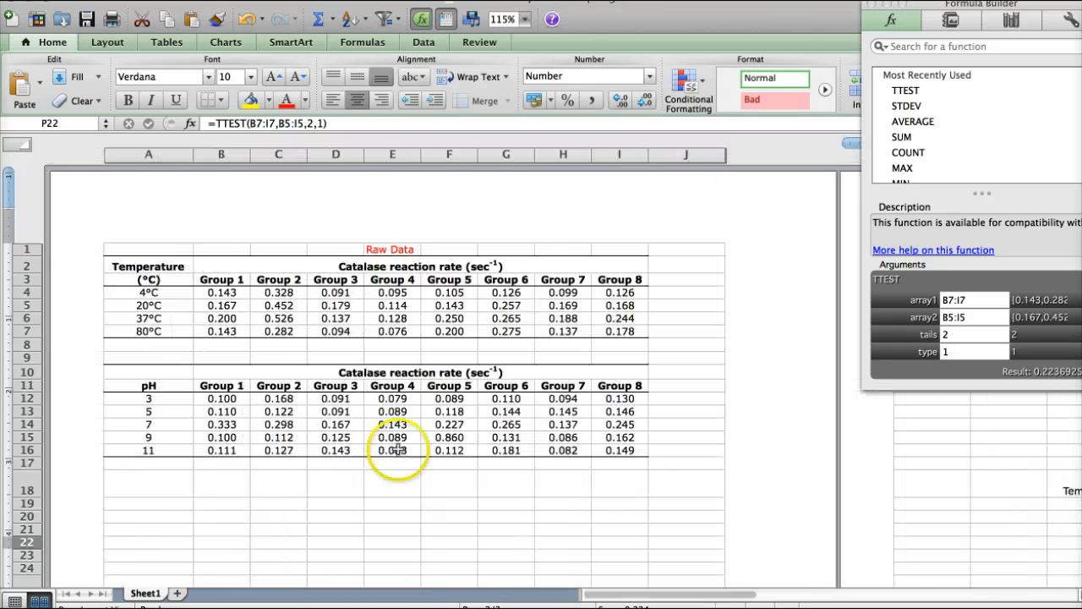
pyautogui.moveTo(221, 304)
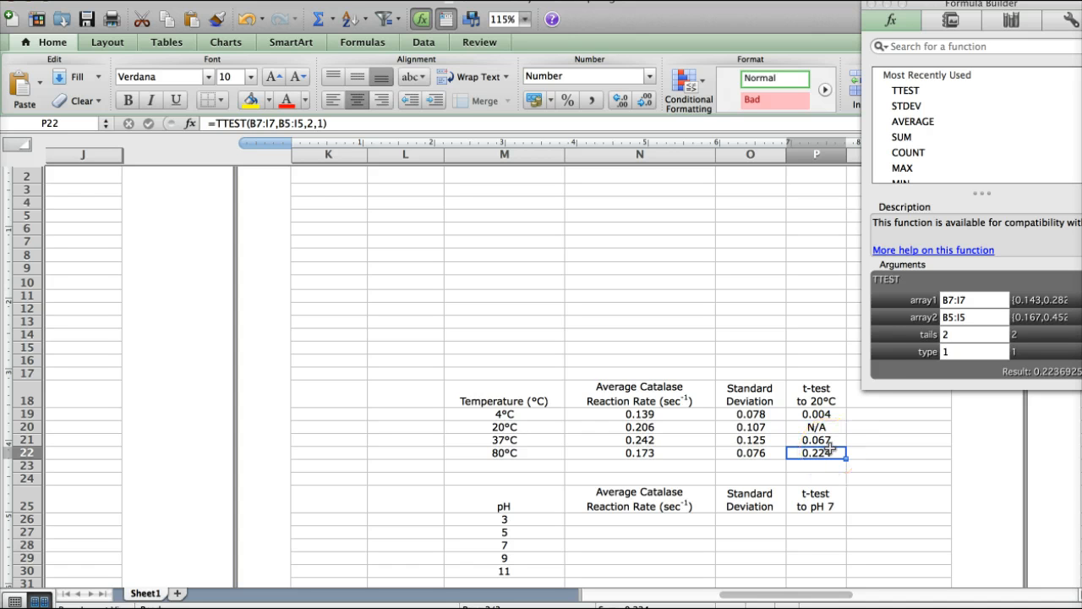
pyautogui.moveTo(832, 448)
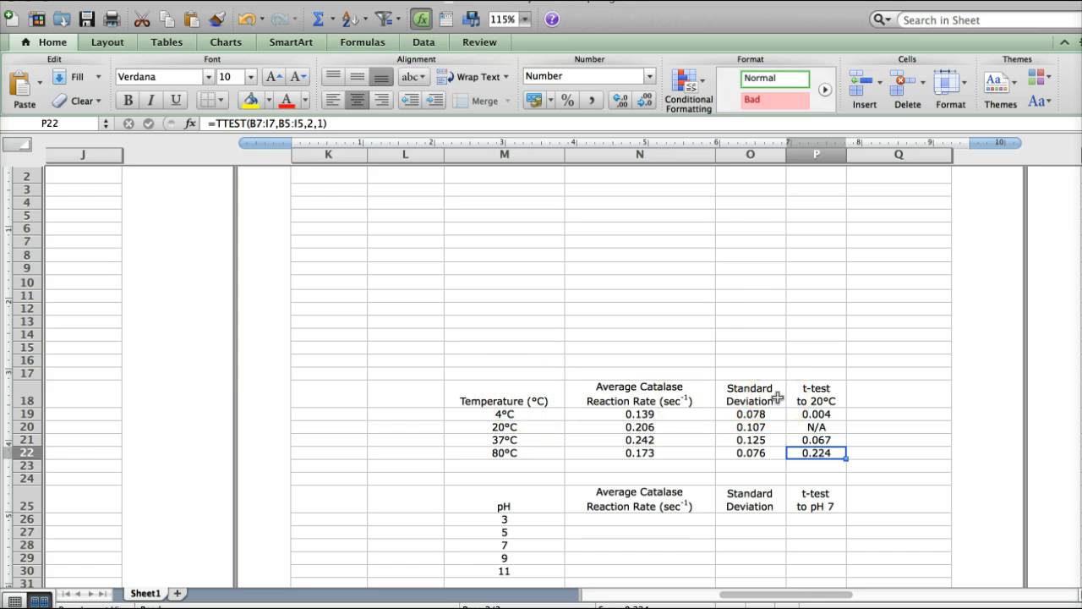
# - Make header row M18:P18 bold and apply its top and bottom borders
pyautogui.hscroll(-3)
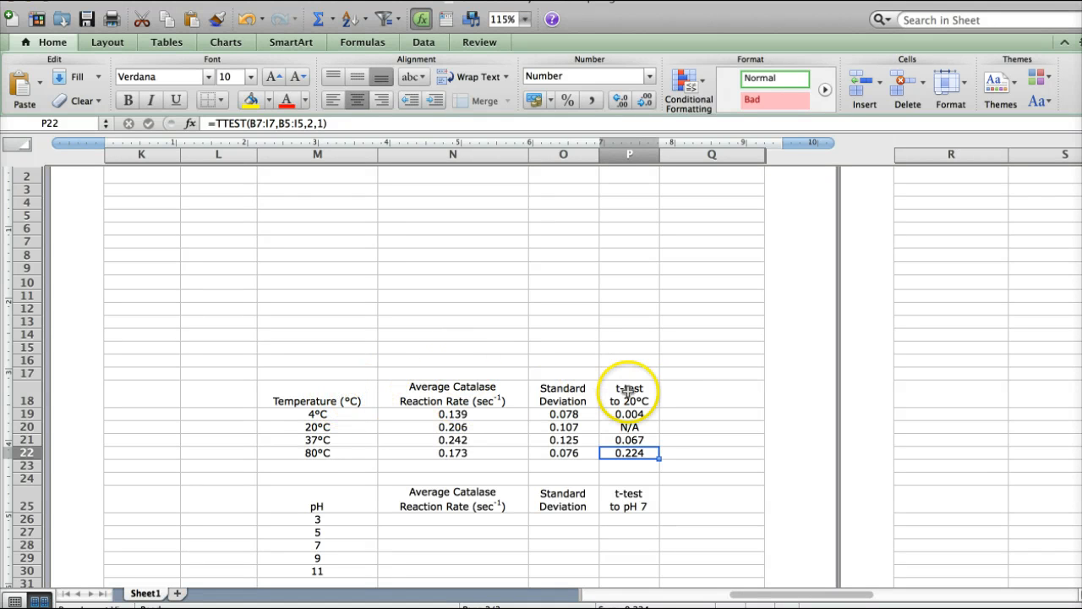
pyautogui.moveTo(353, 431)
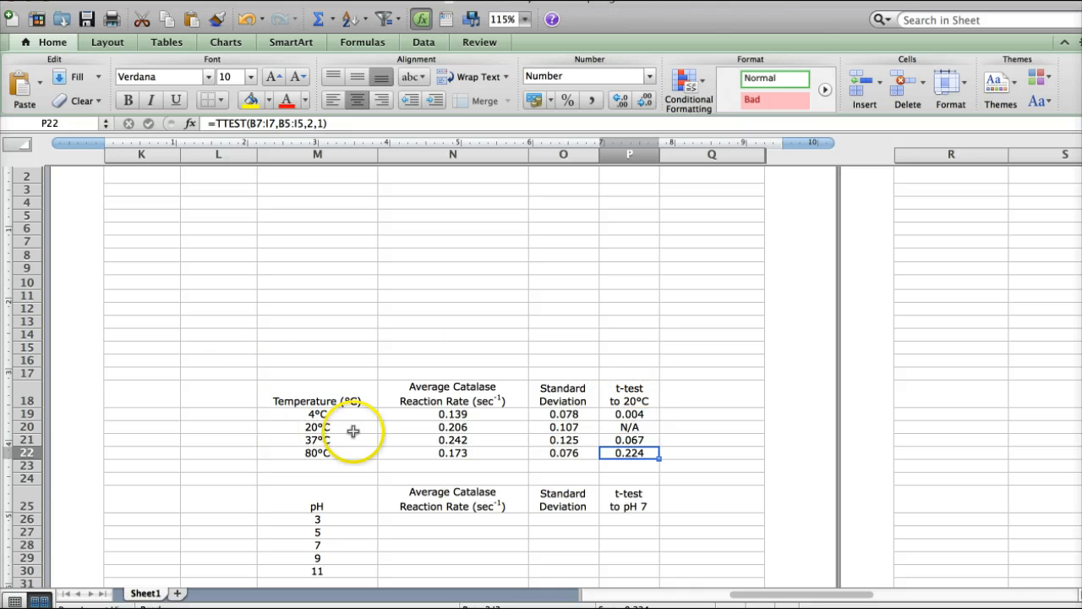
pyautogui.moveTo(316, 393)
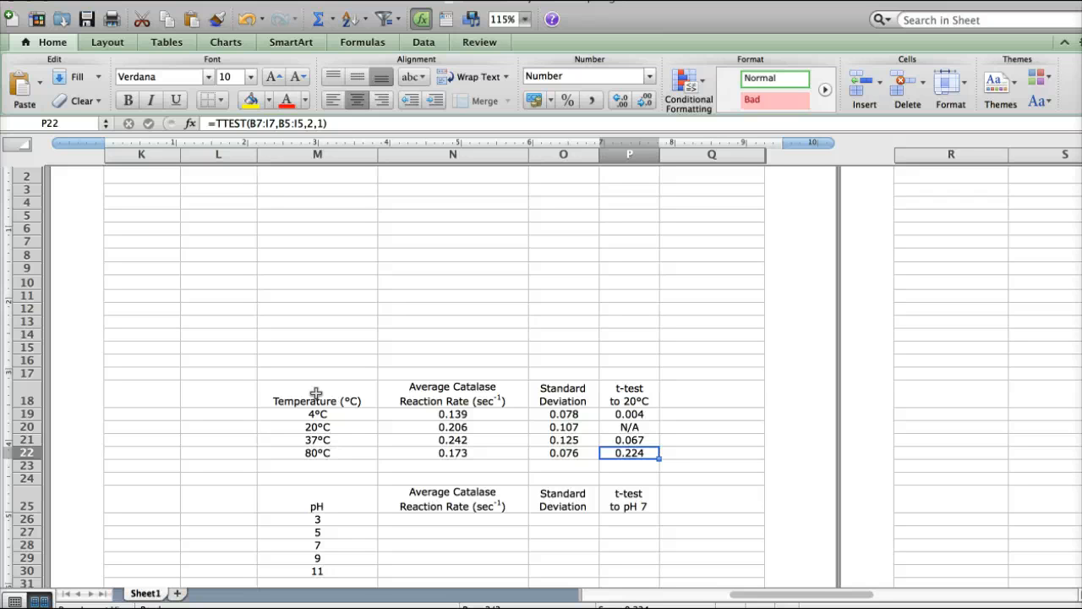
pyautogui.moveTo(317, 399); pyautogui.dragTo(629, 400)
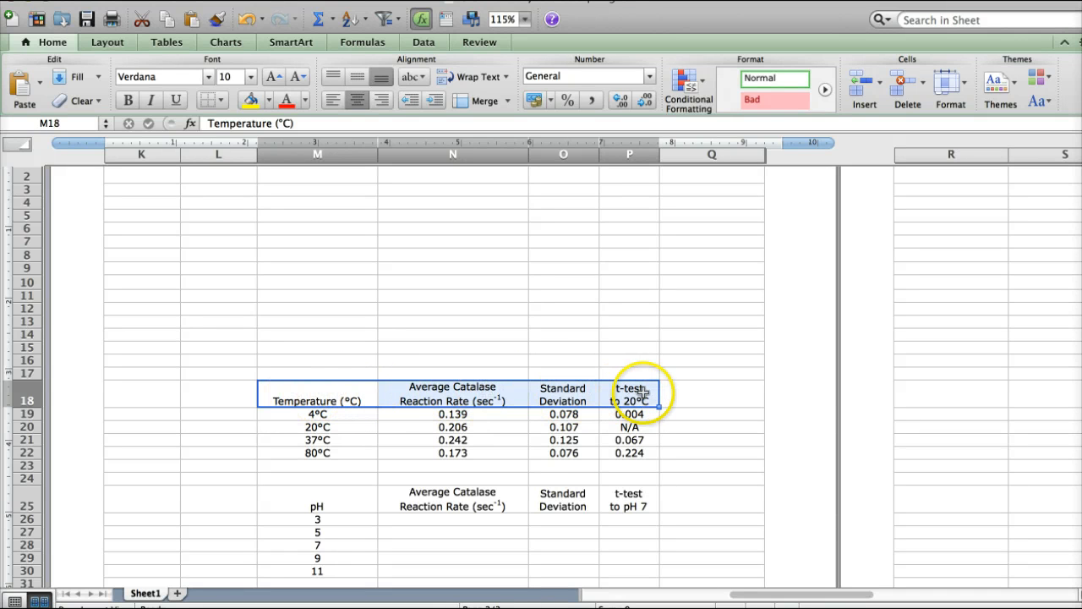
pyautogui.click(126, 100)
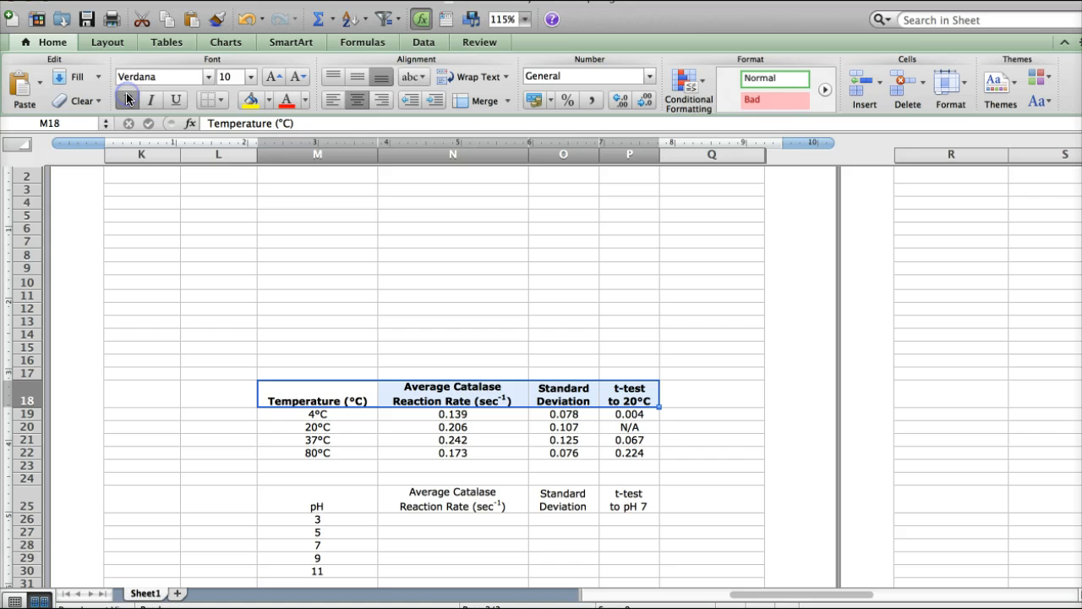
pyautogui.click(127, 99)
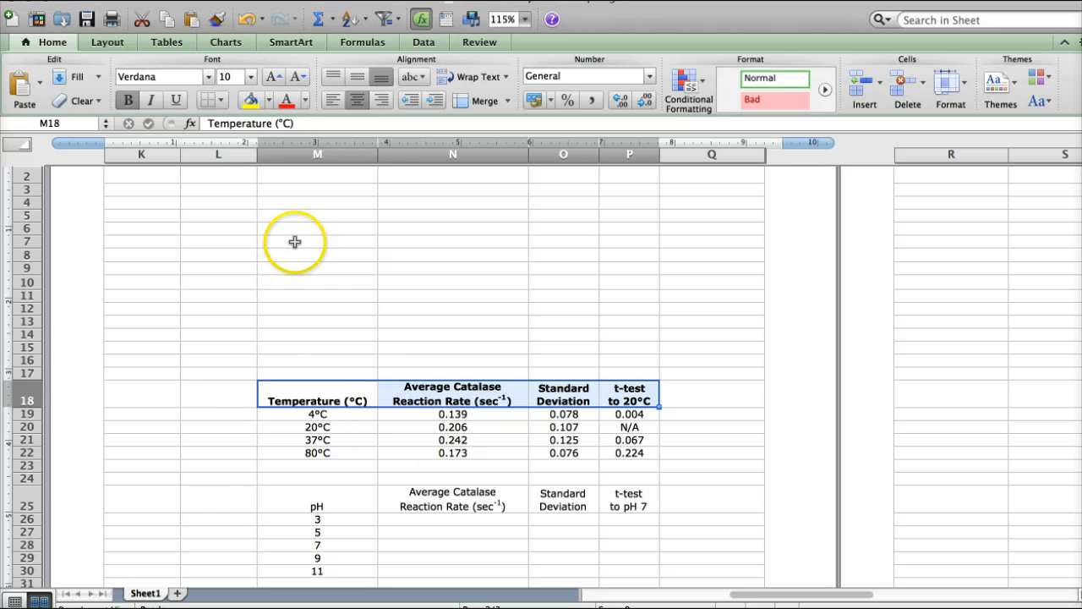
pyautogui.click(213, 100)
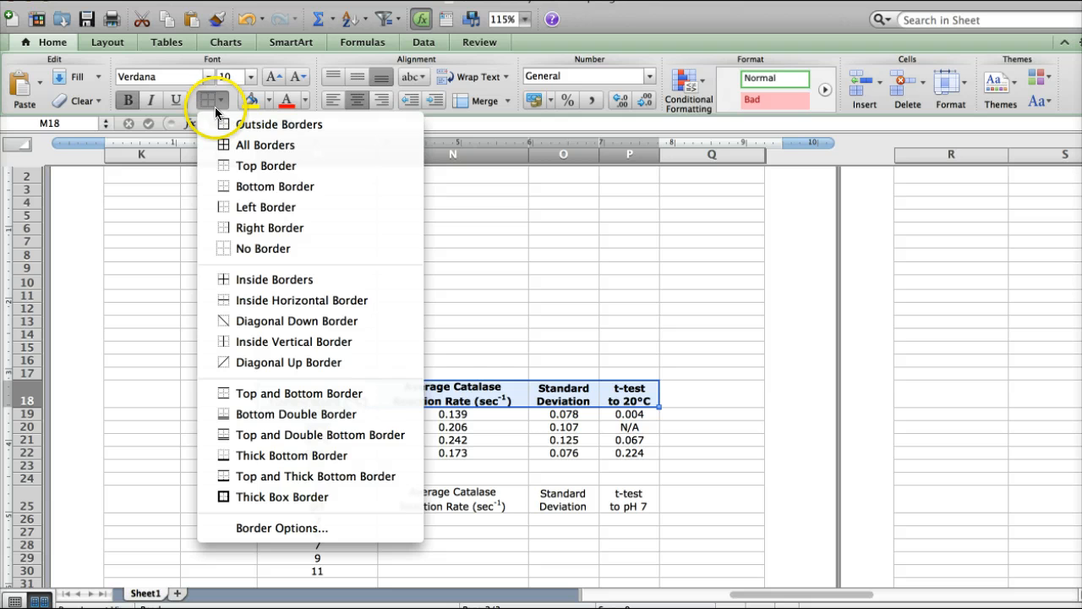
pyautogui.moveTo(275, 185)
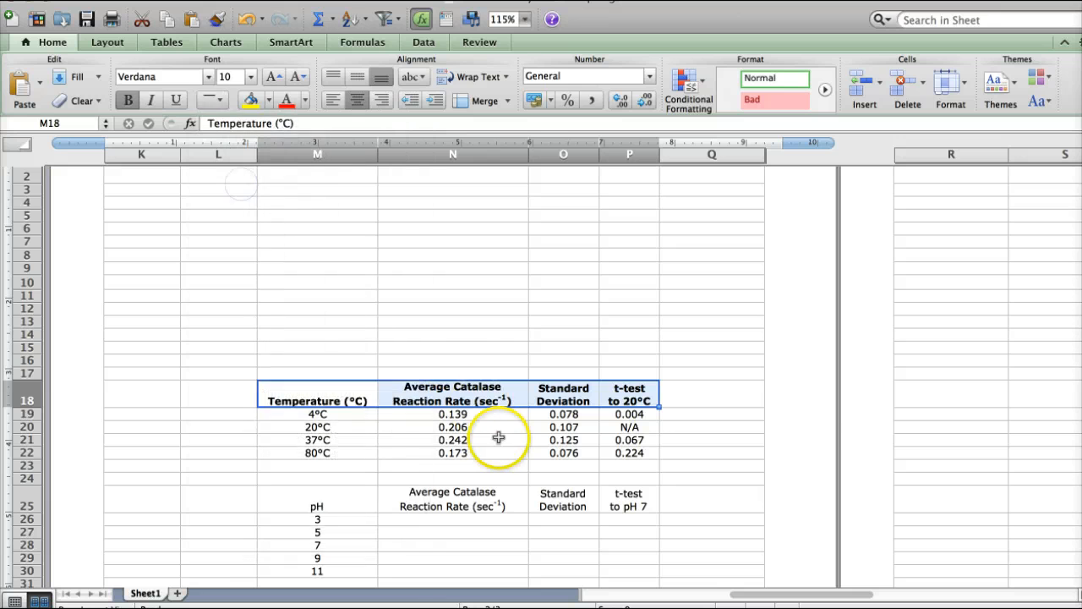
pyautogui.click(452, 439)
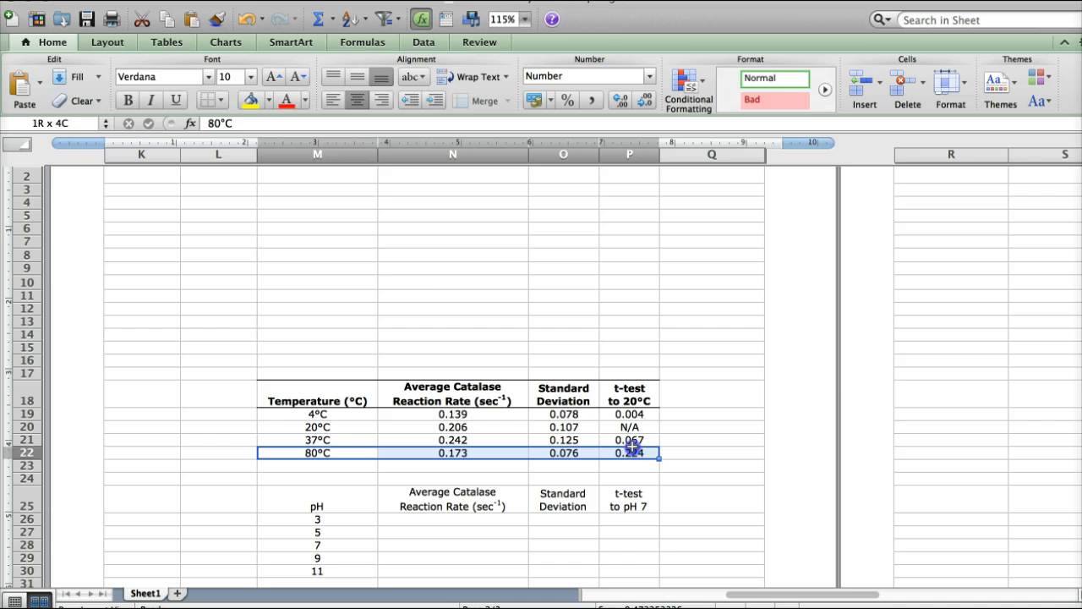
# - Add a bottom border under the 80°C row, then select the whole table M18:P22
pyautogui.click(220, 100)
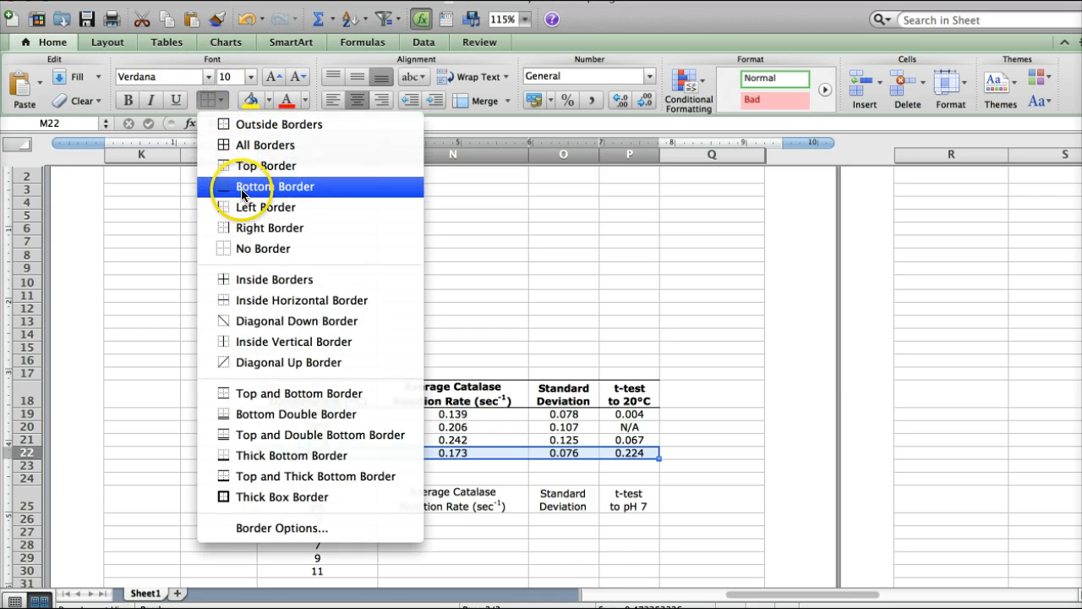
pyautogui.click(274, 186)
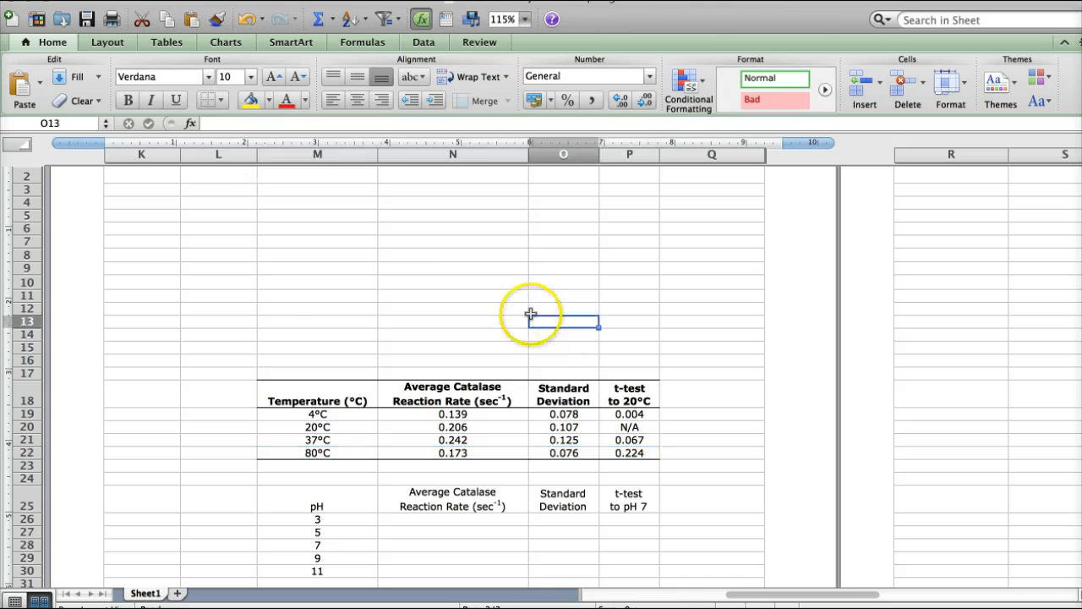
pyautogui.moveTo(665, 412)
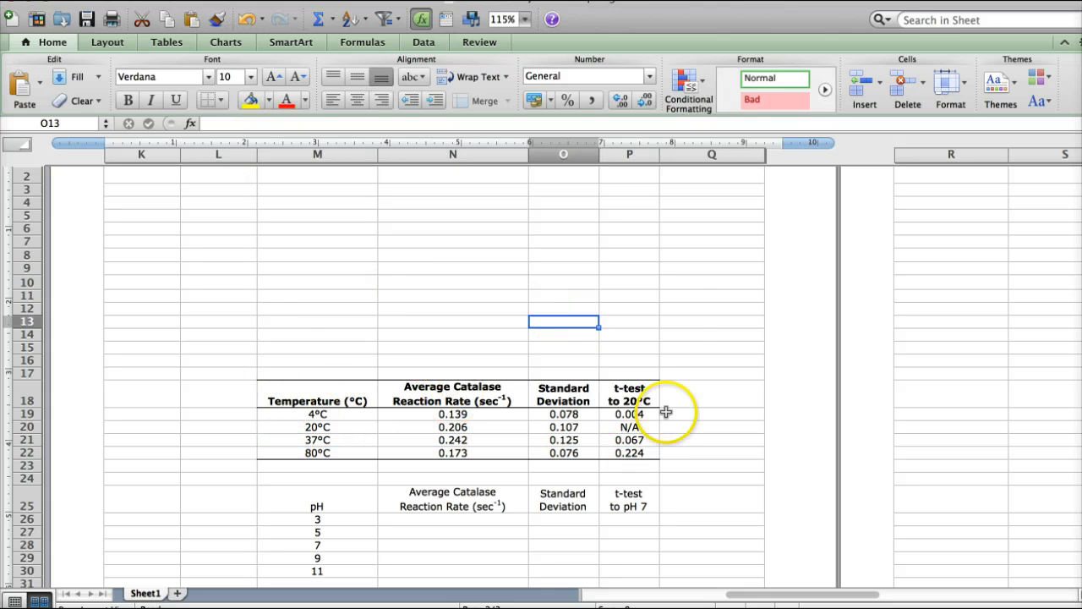
pyautogui.click(317, 395)
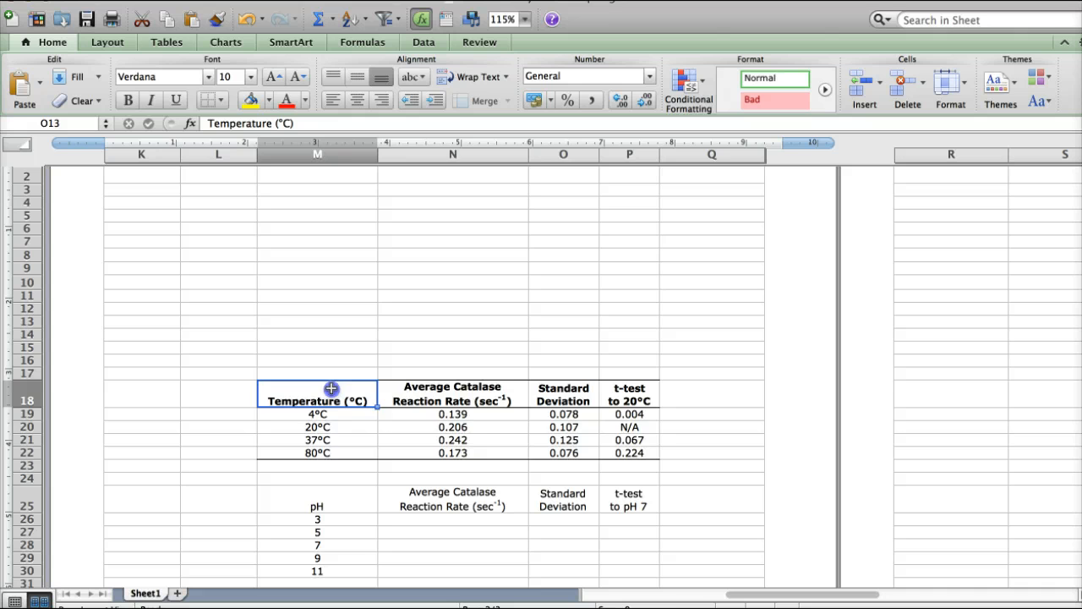
pyautogui.moveTo(331, 389); pyautogui.dragTo(616, 452)
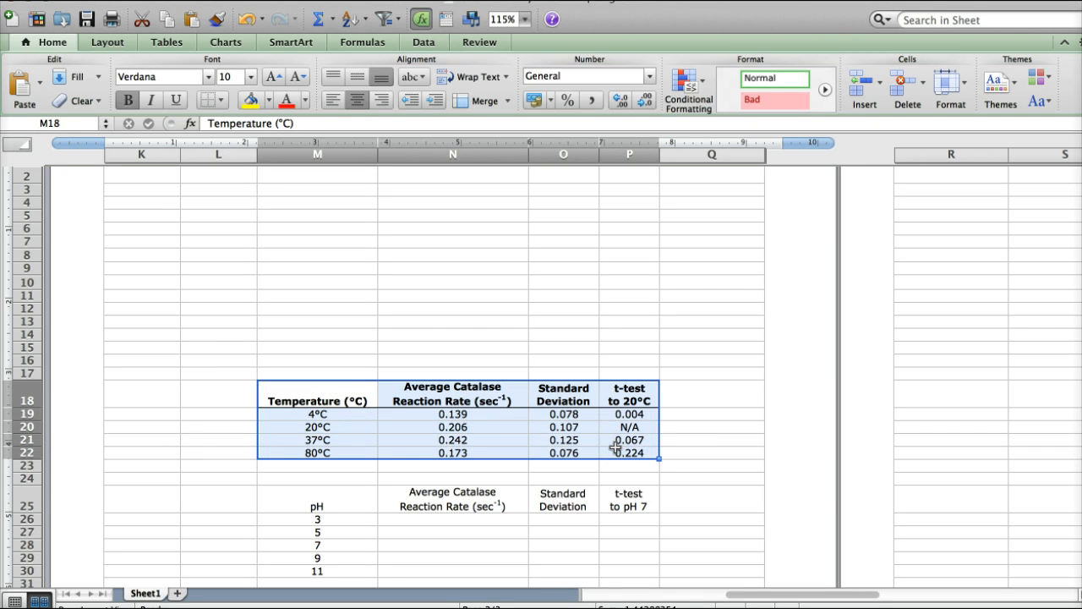
pyautogui.moveTo(638, 454)
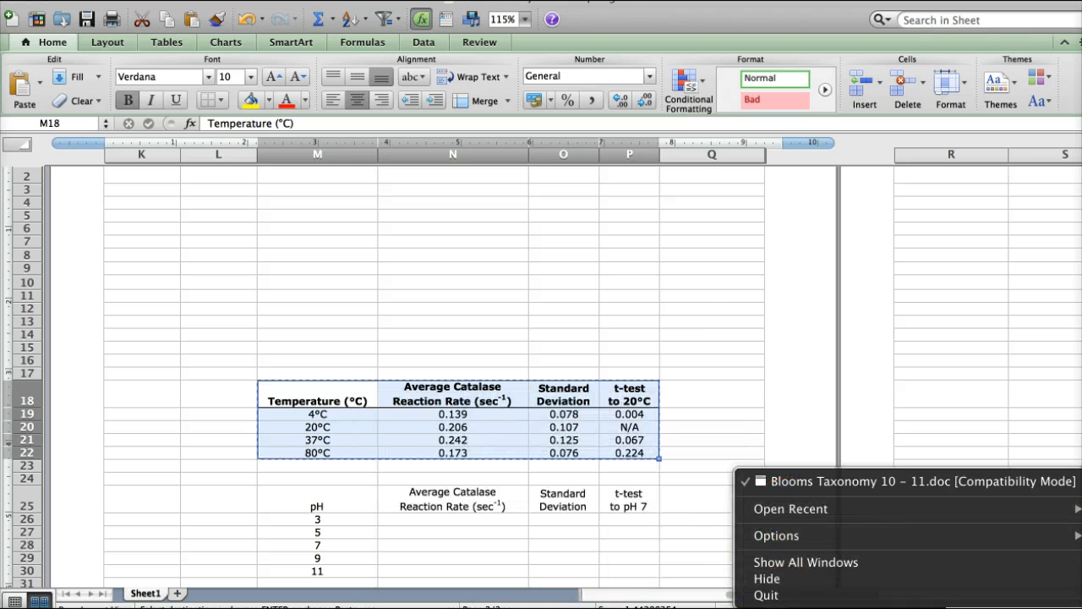
# - In Word, type the caption 'Table 1. Title' and paste the temperature table beneath
pyautogui.click(905, 481)
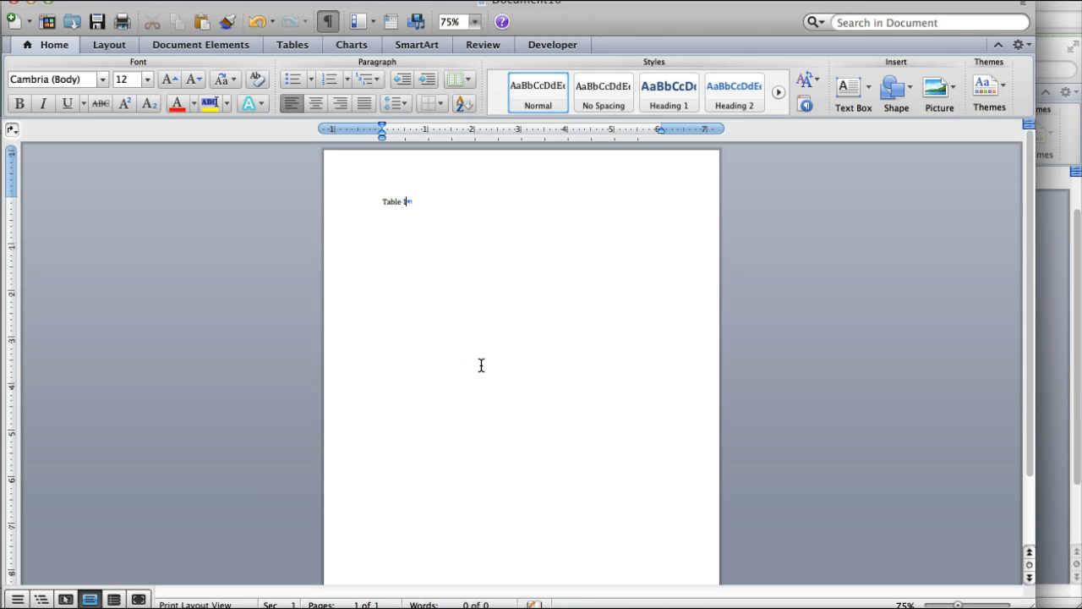
pyautogui.write('1.')
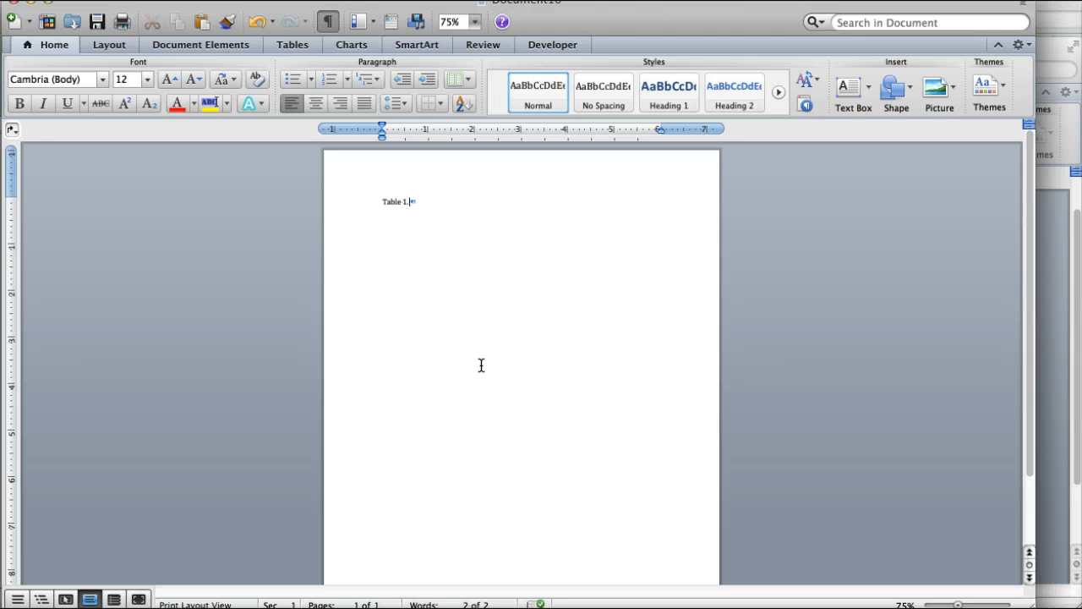
pyautogui.write('Title')
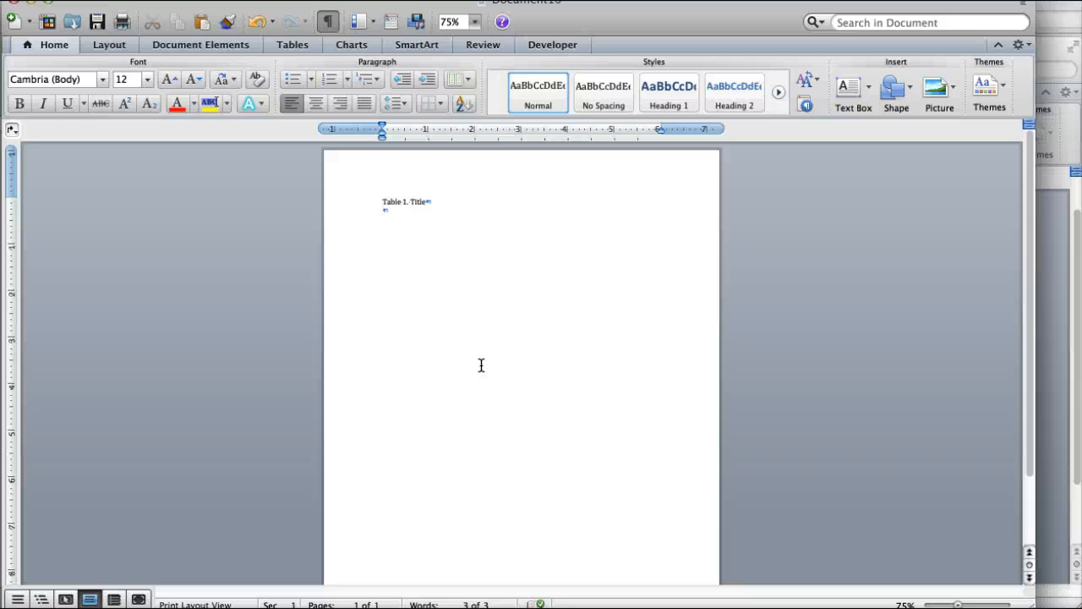
pyautogui.press('cmd+v')
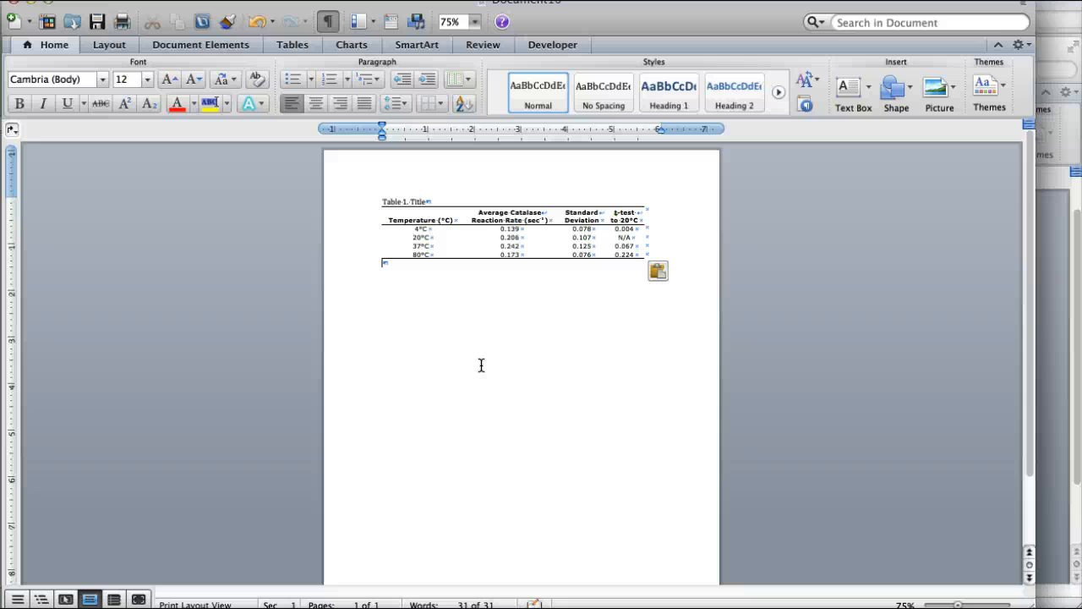